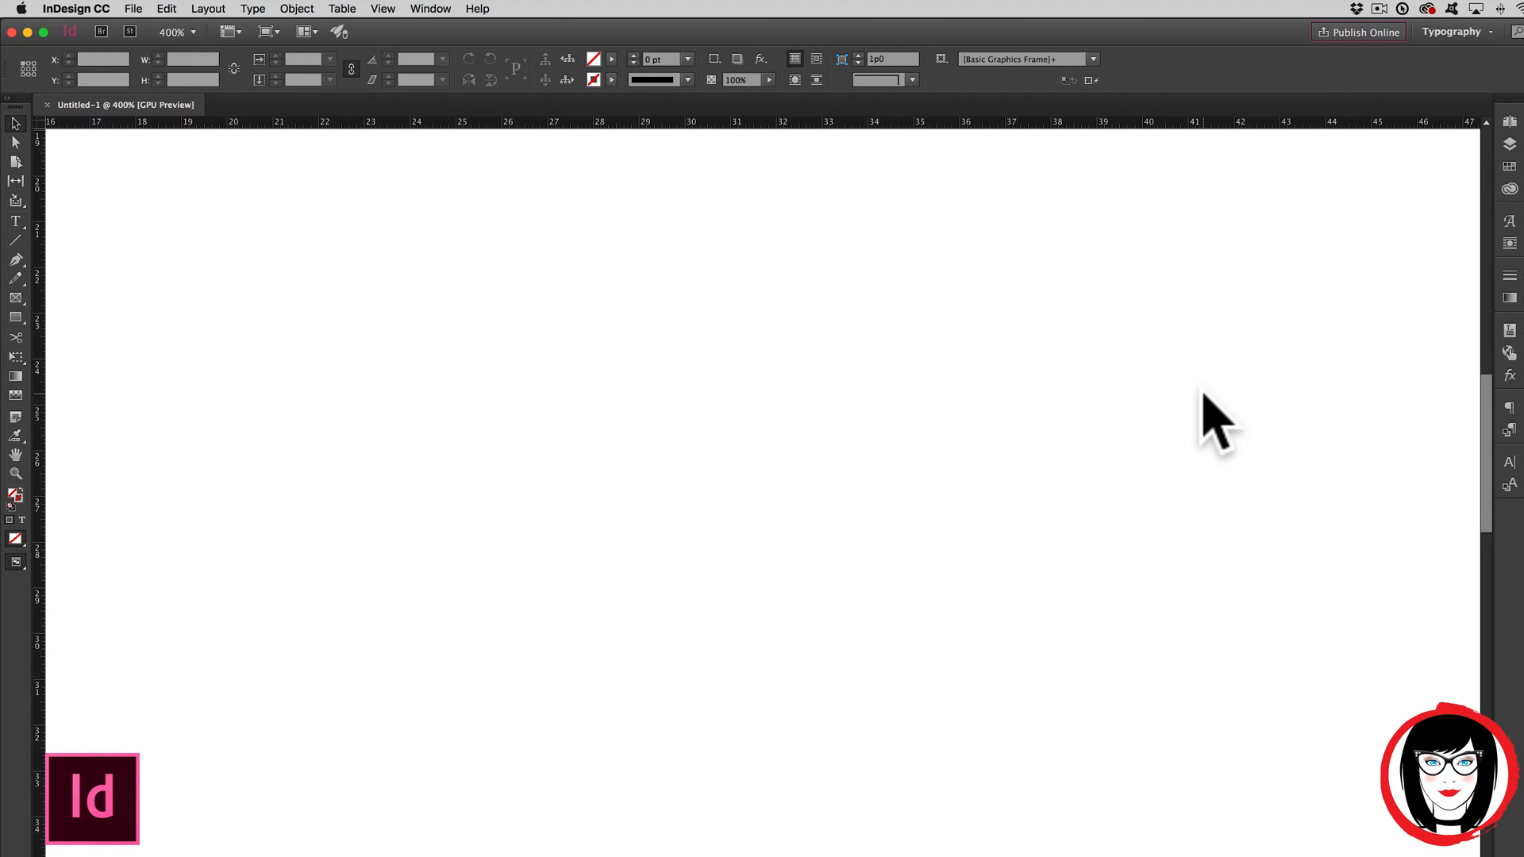
Step: Bring up the Open dialog from the File menu, showing the InDesign folder
{"action": "left_click", "coordinate": [134, 9]}
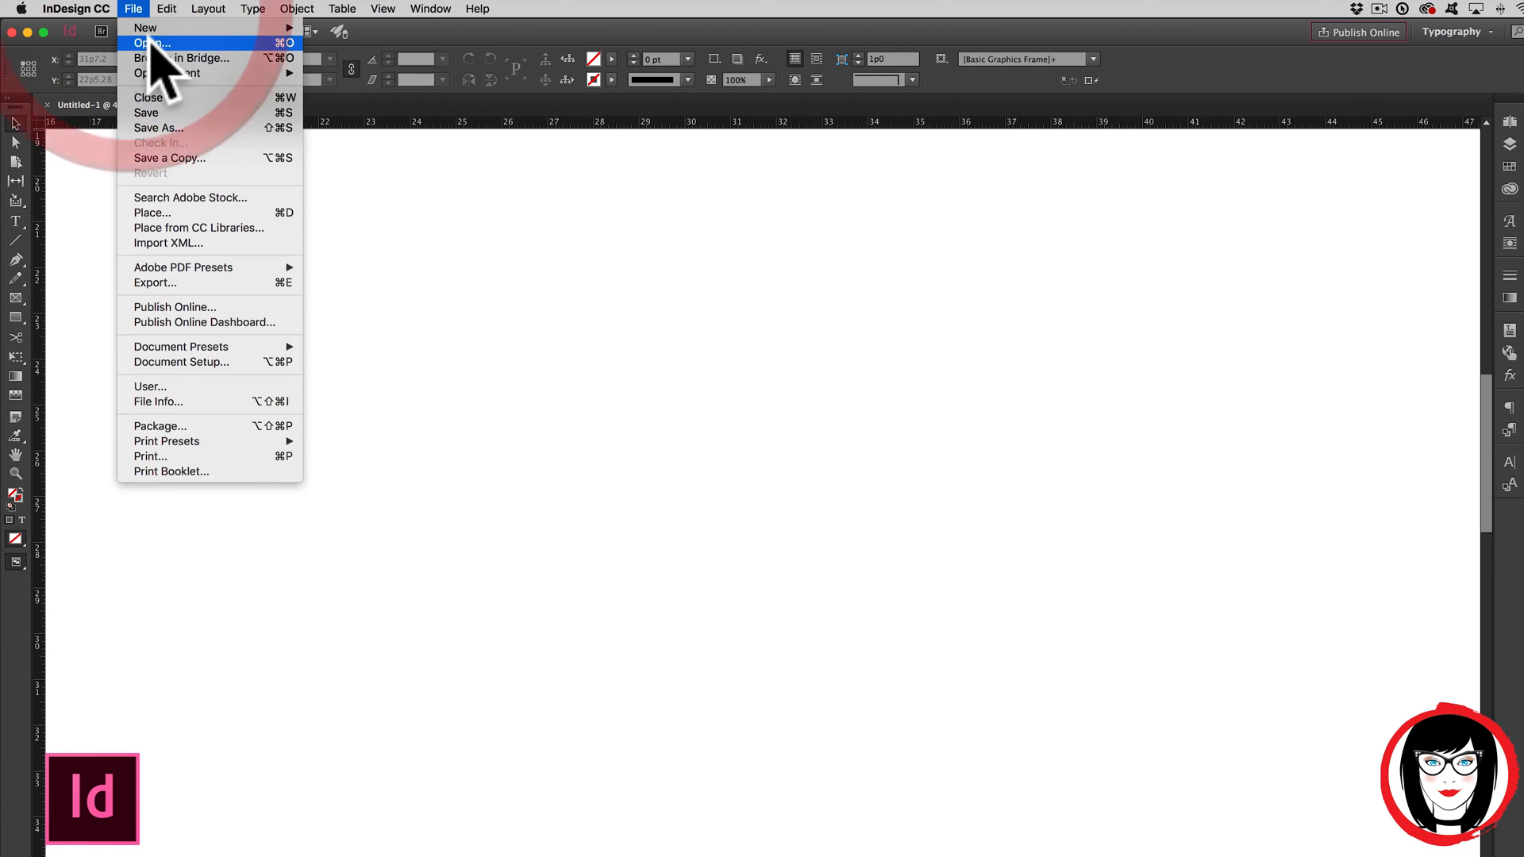
{"action": "left_click", "coordinate": [152, 42]}
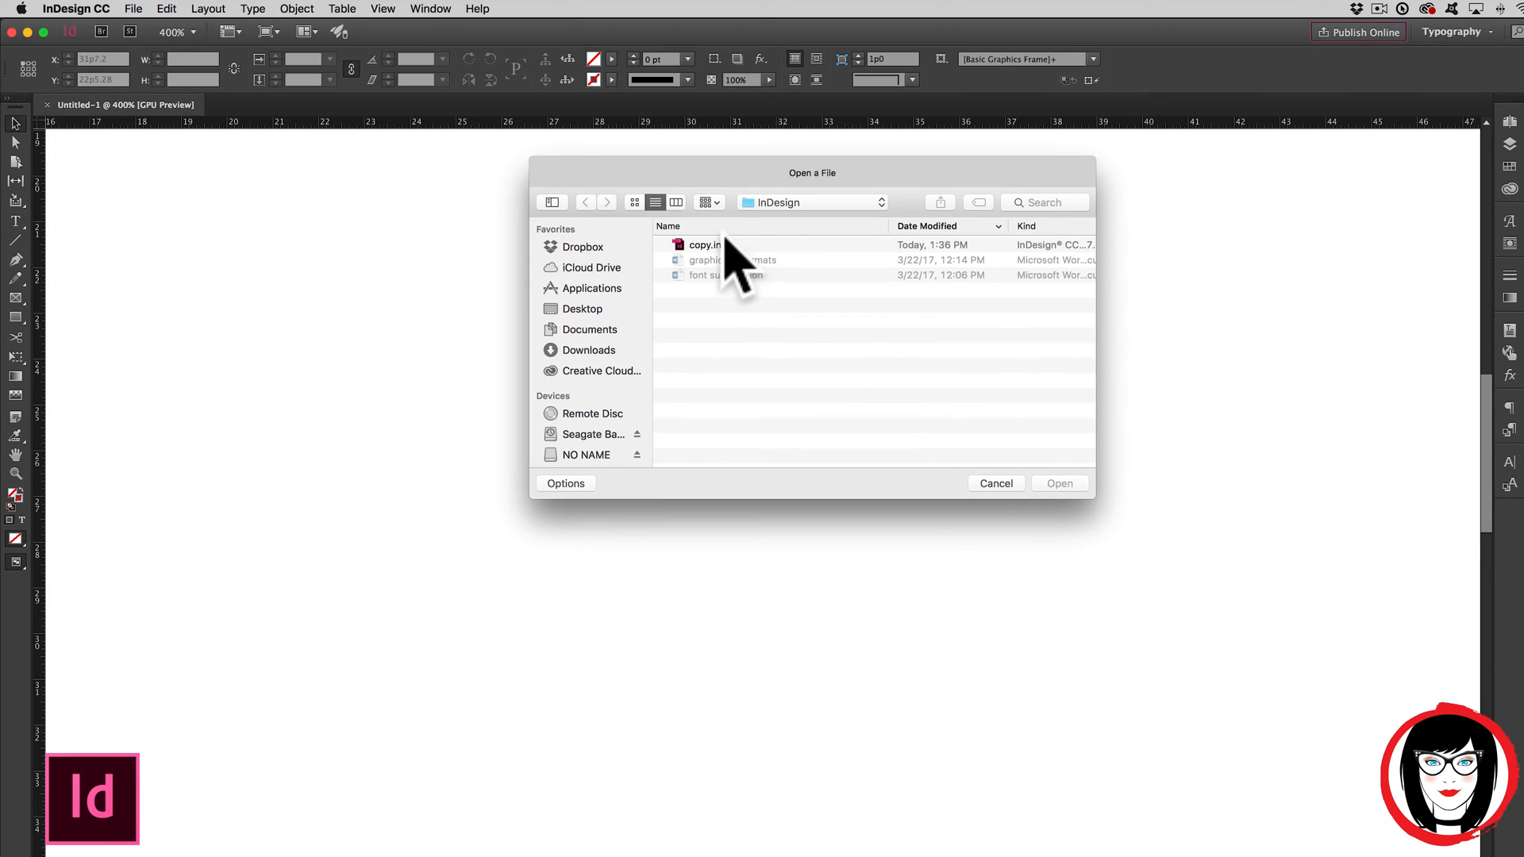
Step: Open copy.indd and drag the Missing Fonts warning aside to see the page
{"action": "double_click", "coordinate": [705, 244]}
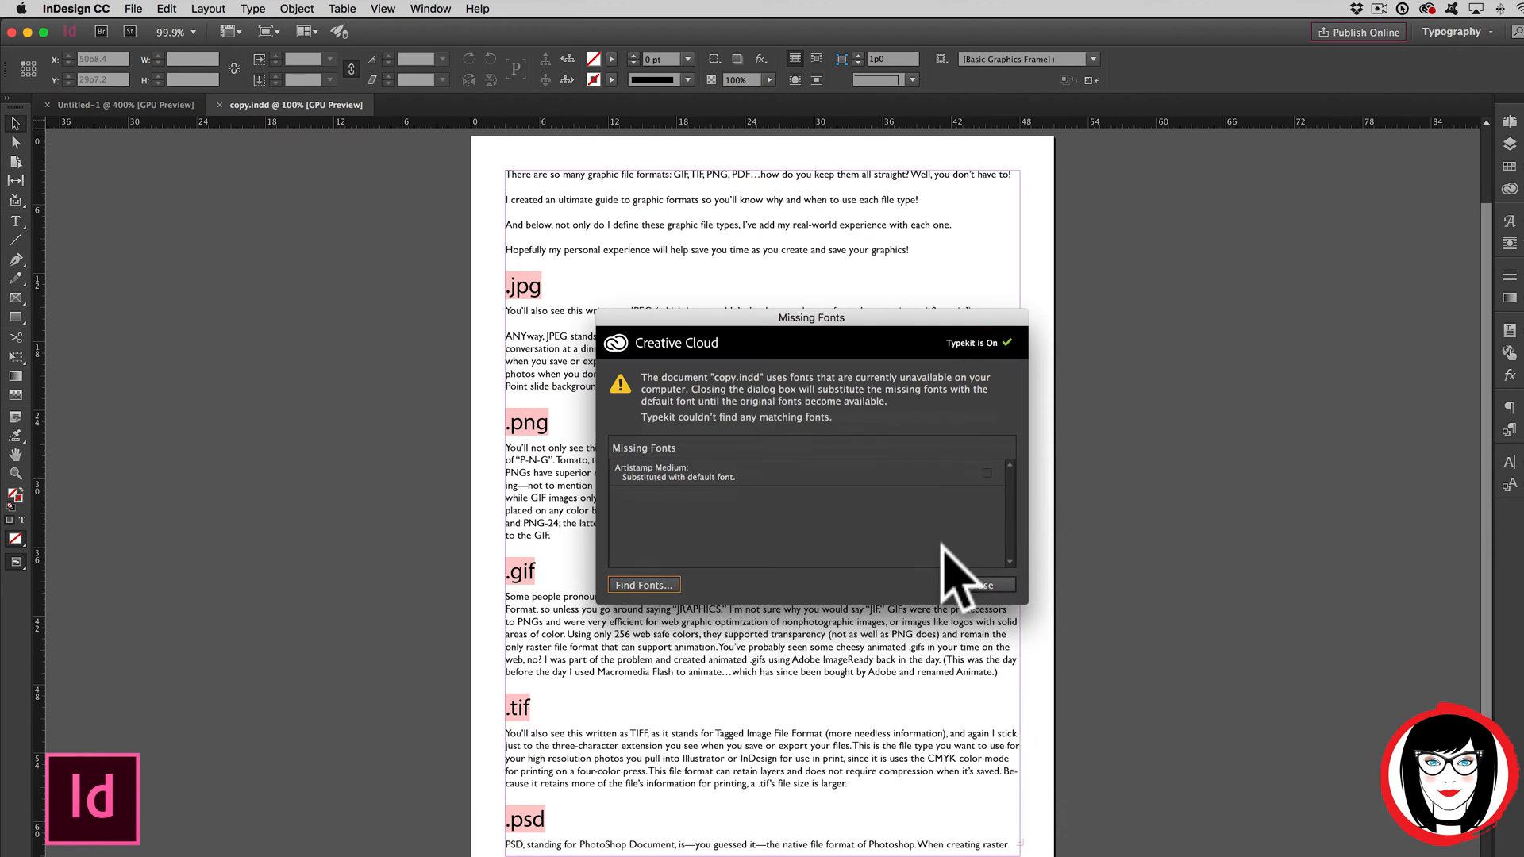
{"action": "mouse_move", "coordinate": [753, 432]}
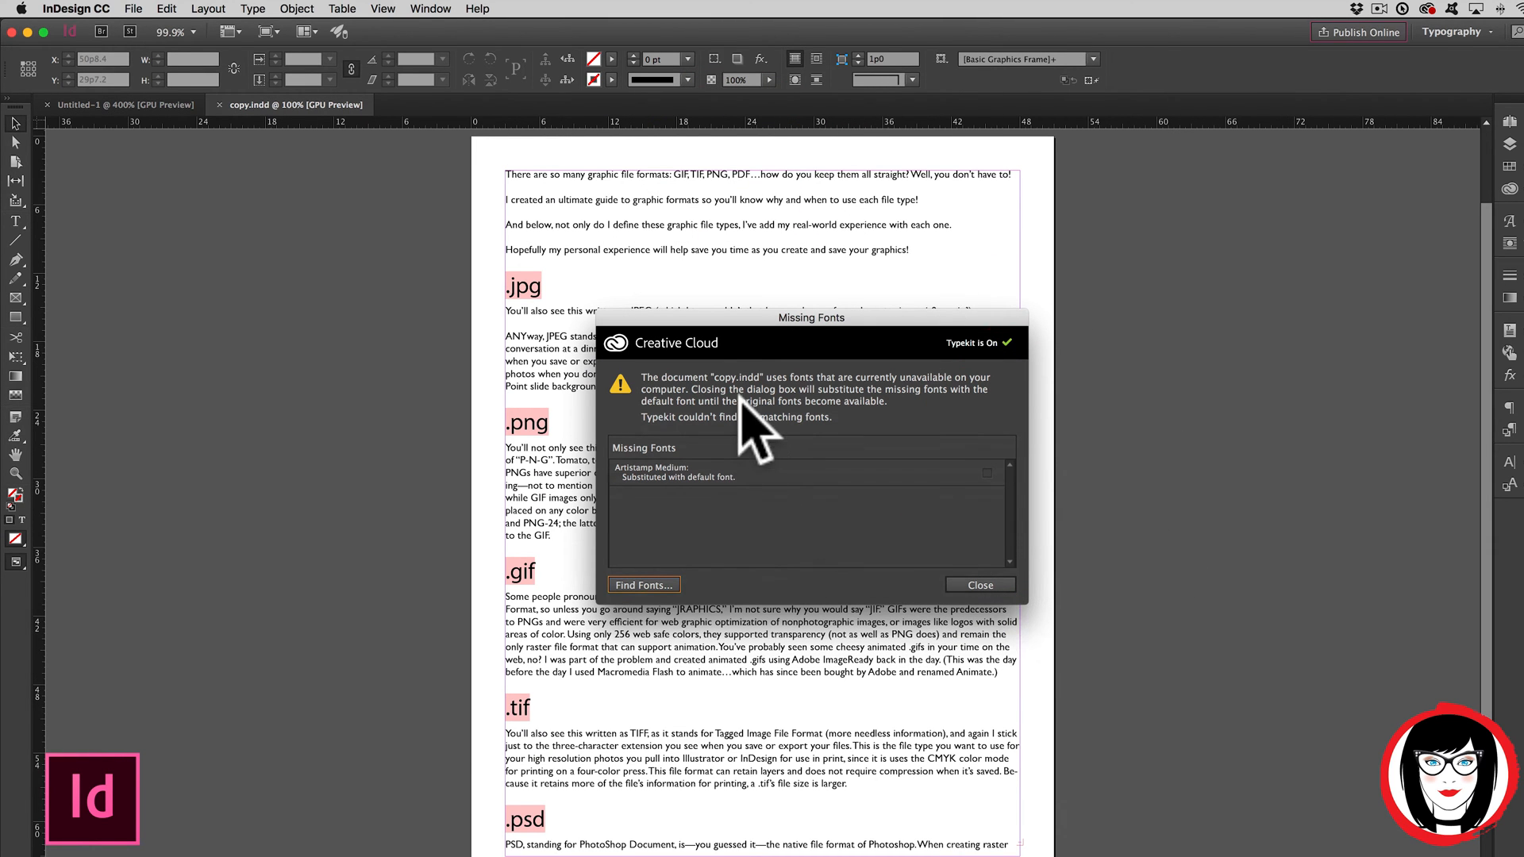
{"action": "left_click_drag", "start_coordinate": [812, 318], "coordinate": [778, 322]}
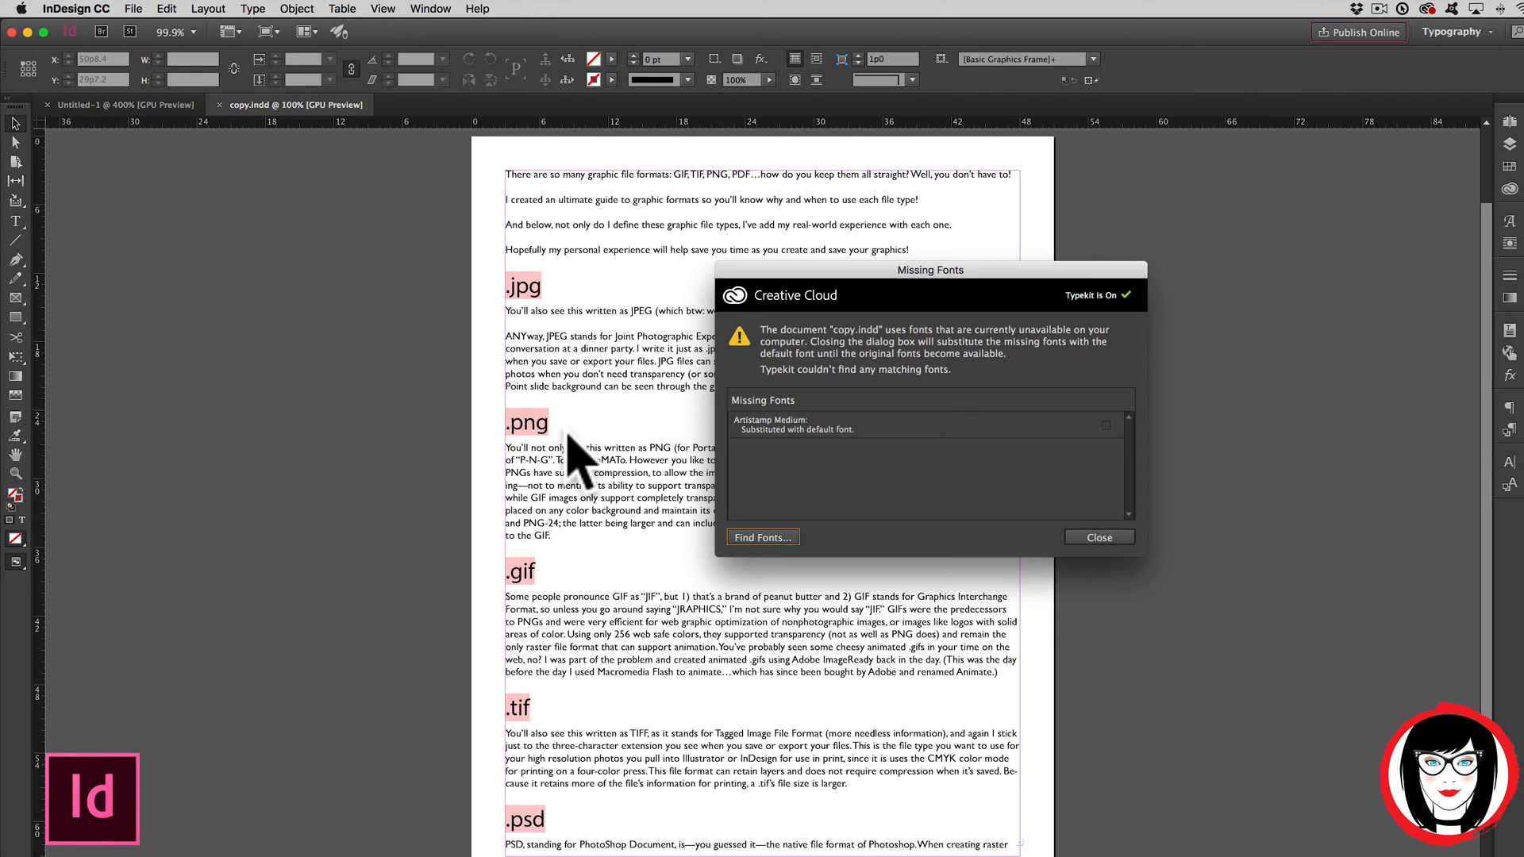
{"action": "mouse_move", "coordinate": [554, 632]}
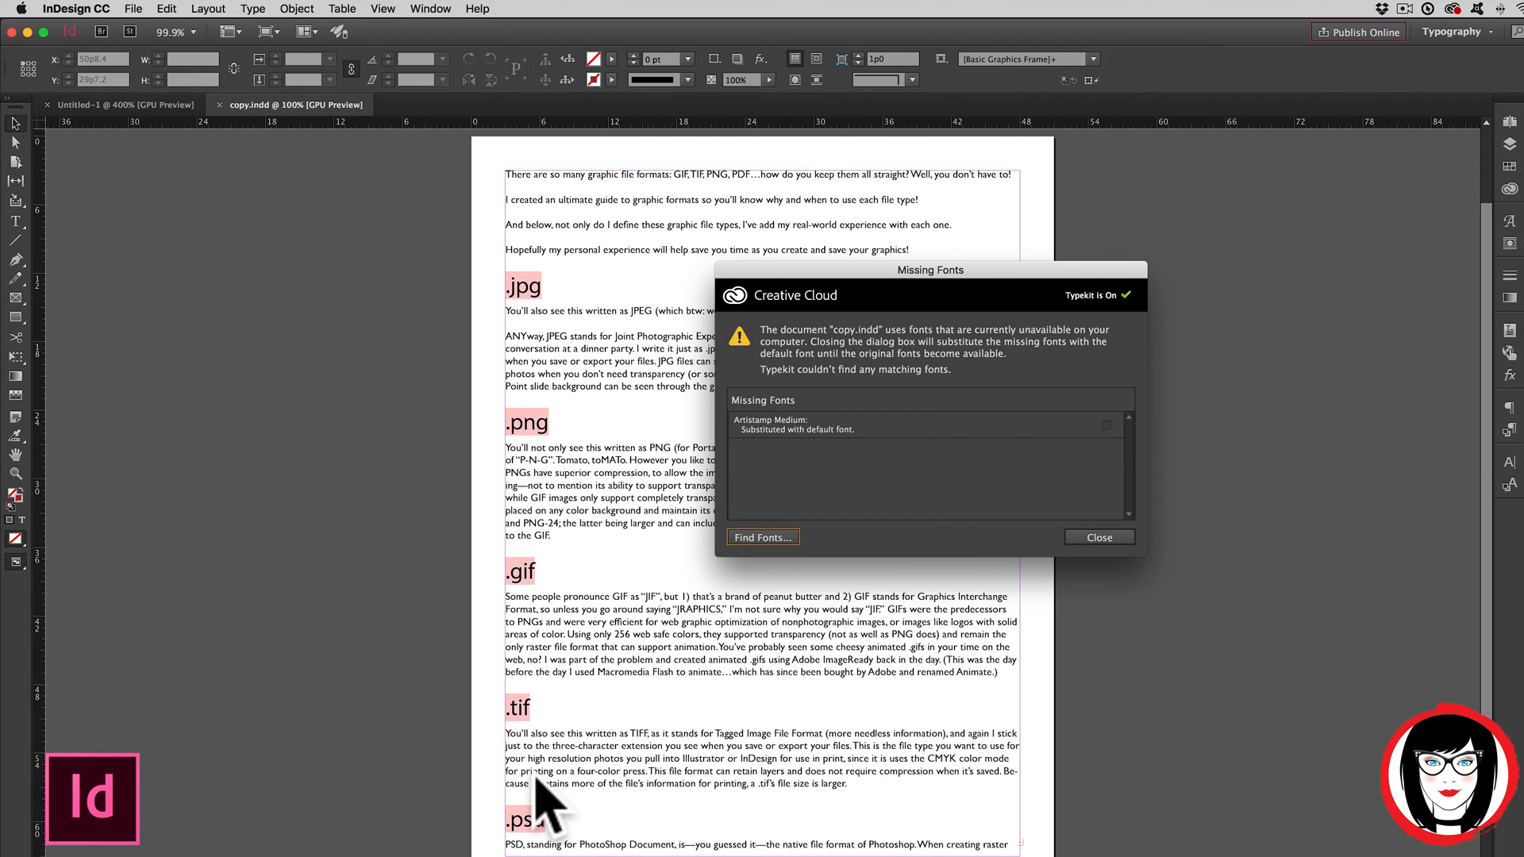
{"action": "mouse_move", "coordinate": [1031, 335]}
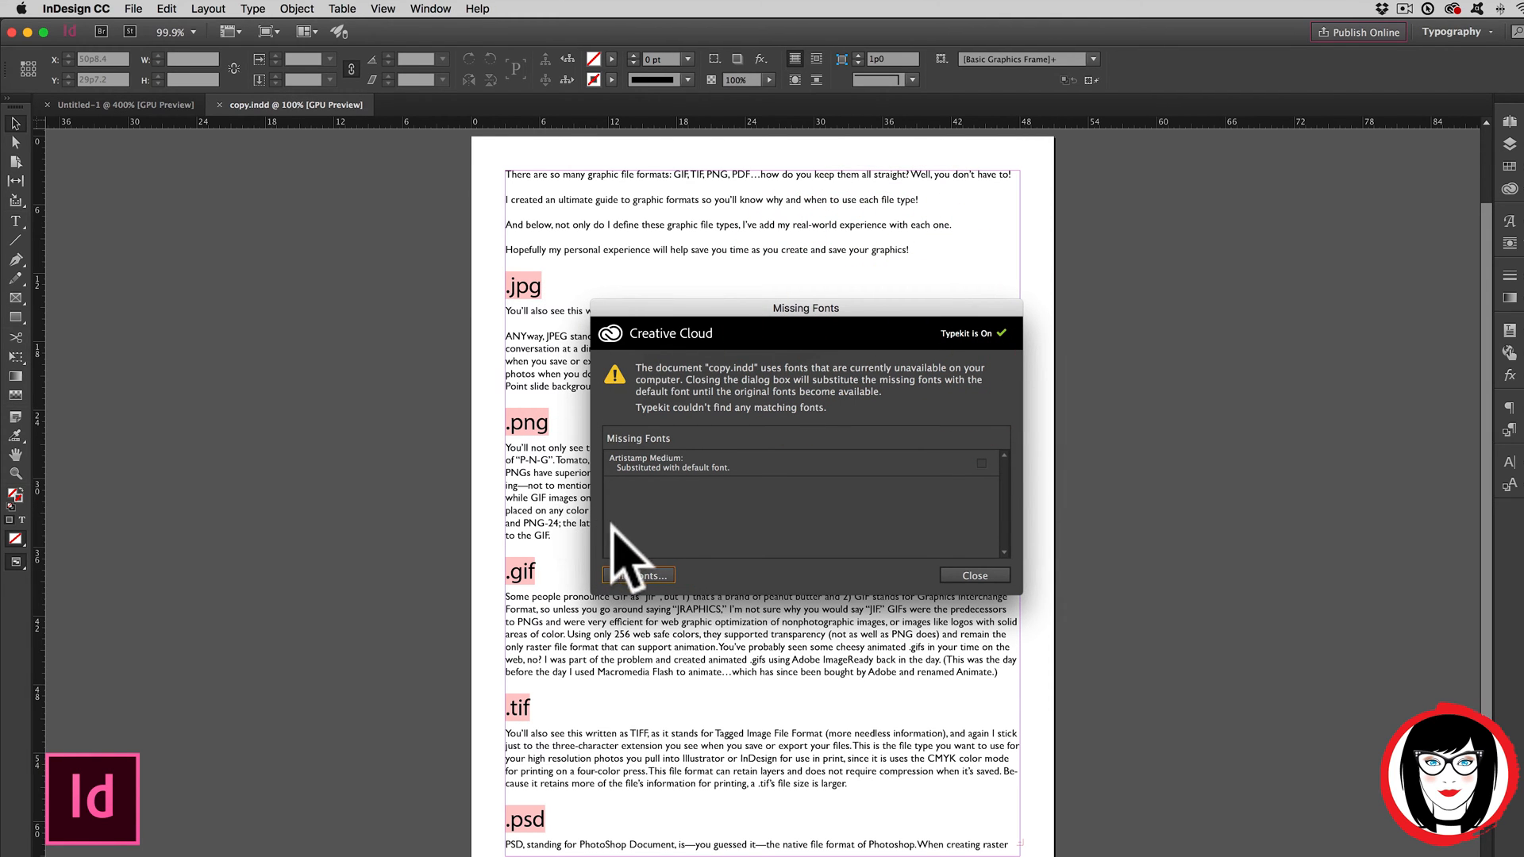
{"action": "mouse_move", "coordinate": [904, 574]}
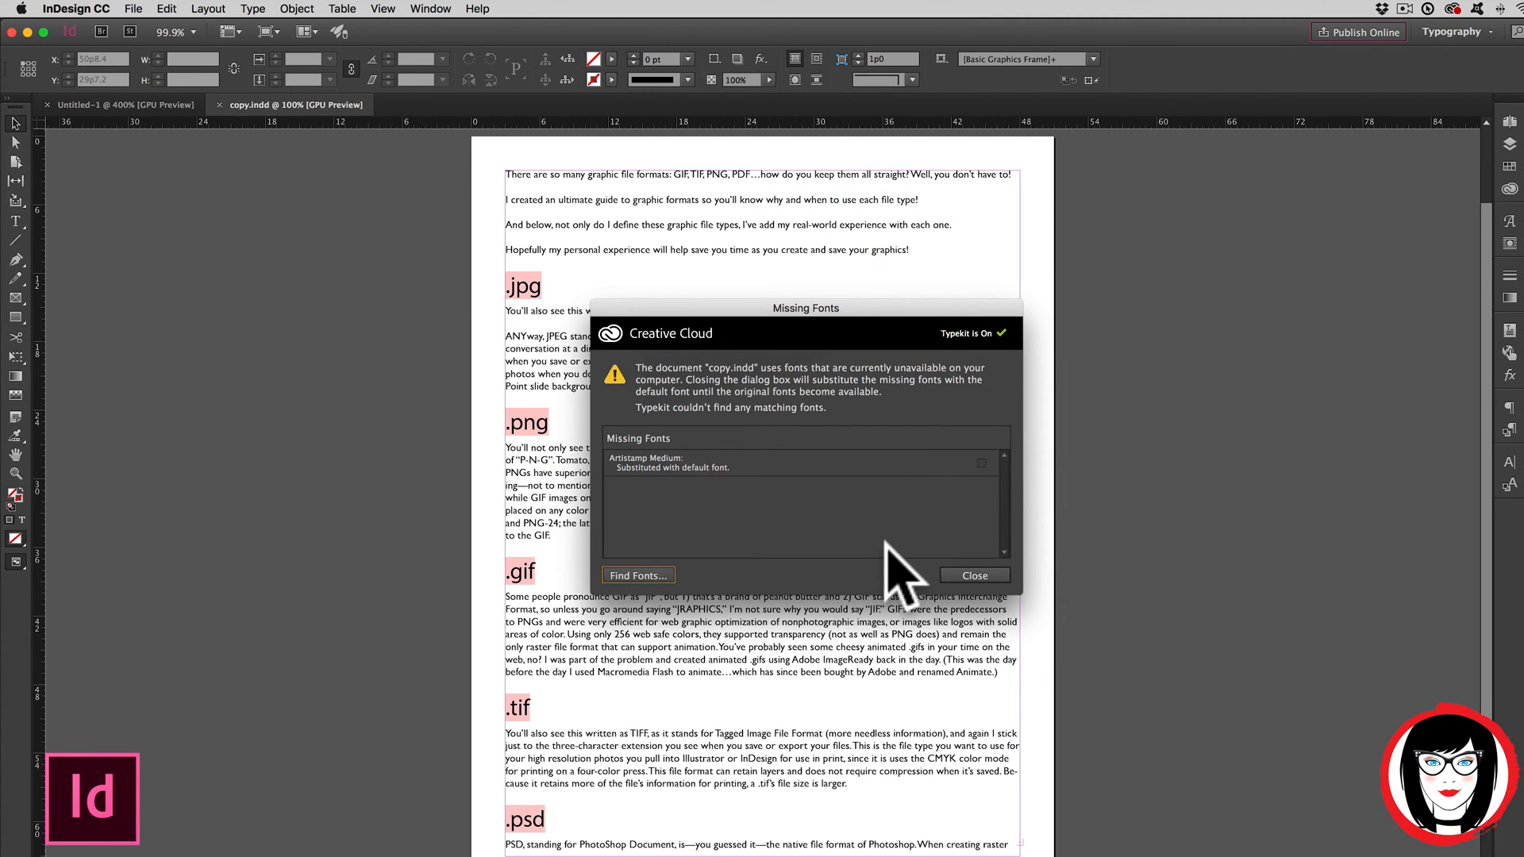
{"action": "mouse_move", "coordinate": [757, 496]}
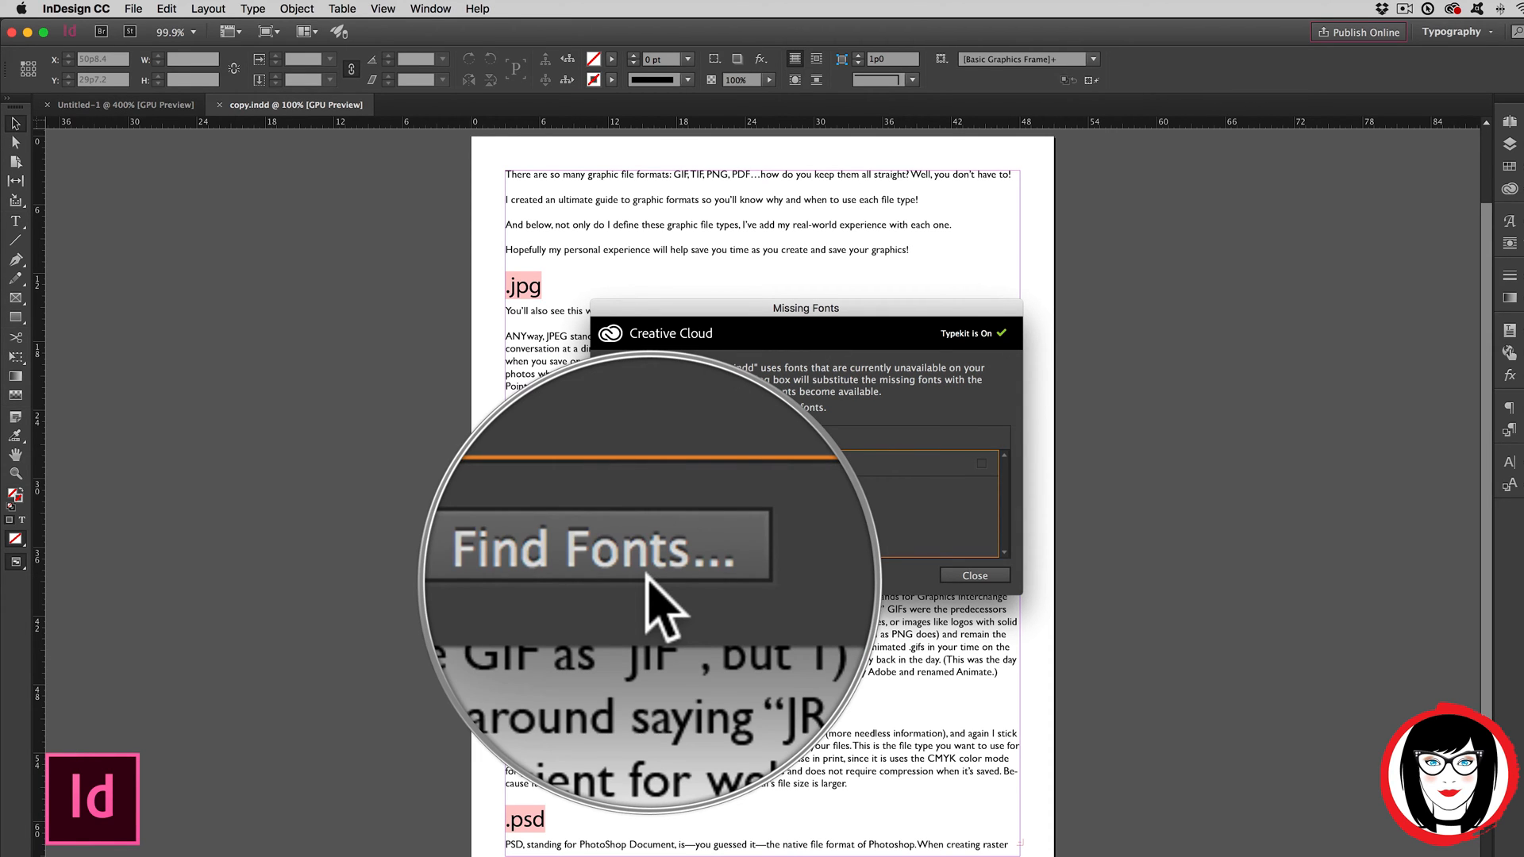
Step: Open Find Font from the Missing Fonts warning to list the document's fonts
{"action": "left_click", "coordinate": [598, 547]}
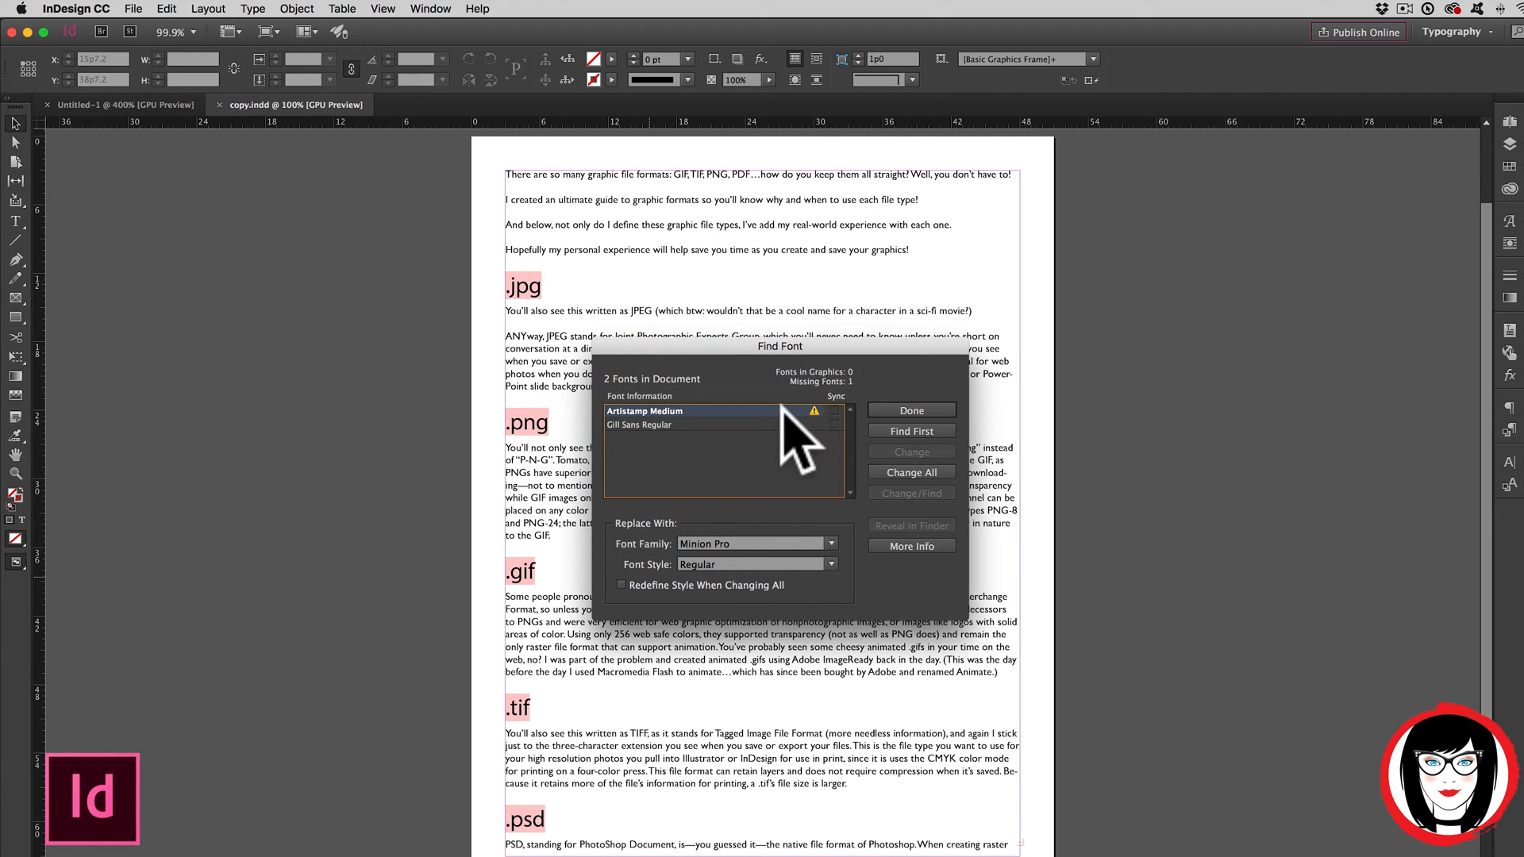
{"action": "mouse_move", "coordinate": [666, 579]}
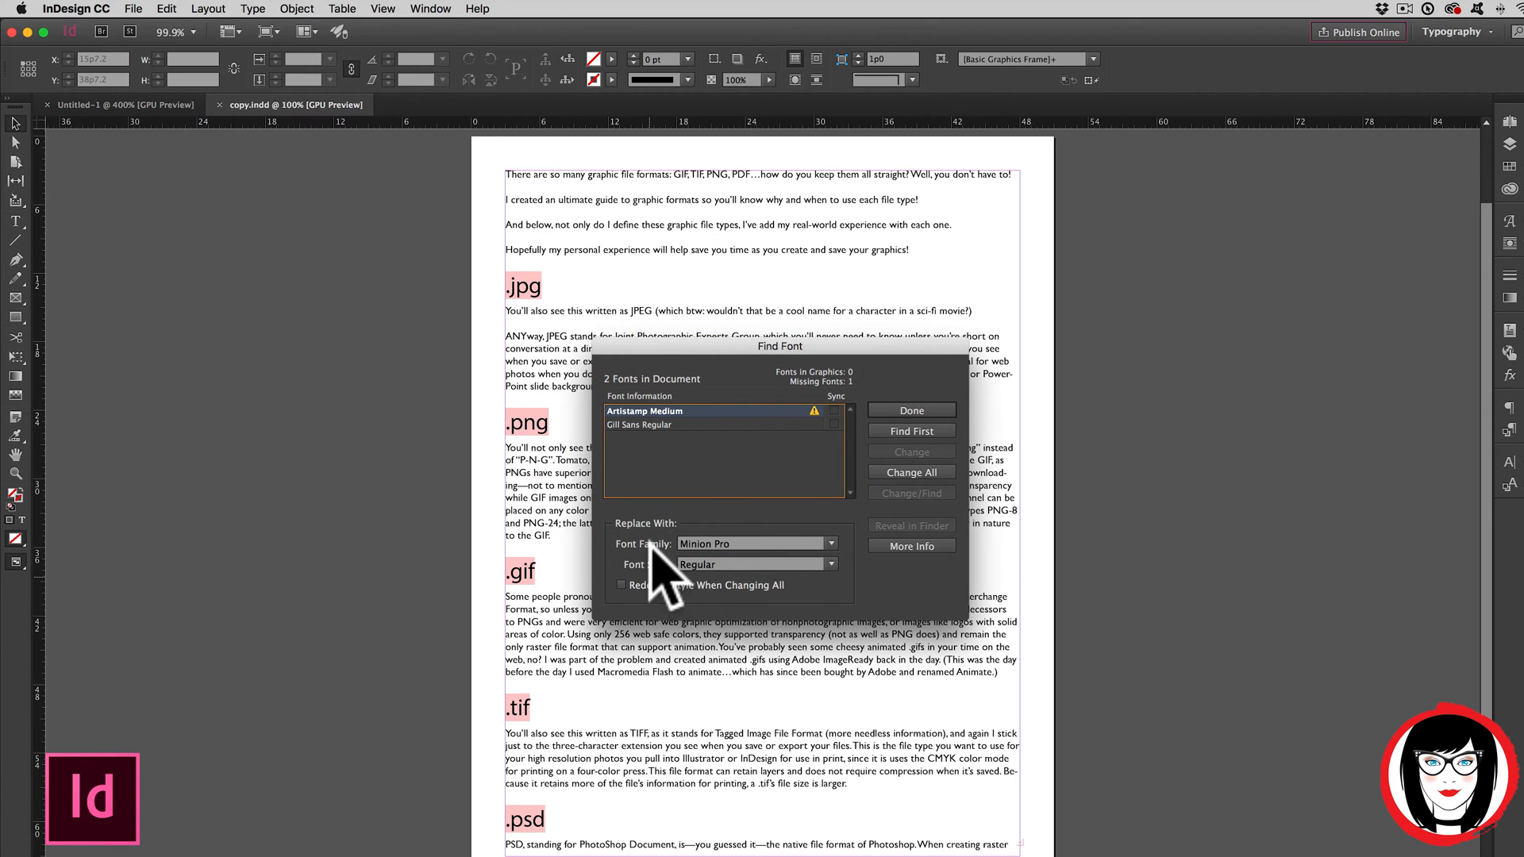
{"action": "mouse_move", "coordinate": [661, 573]}
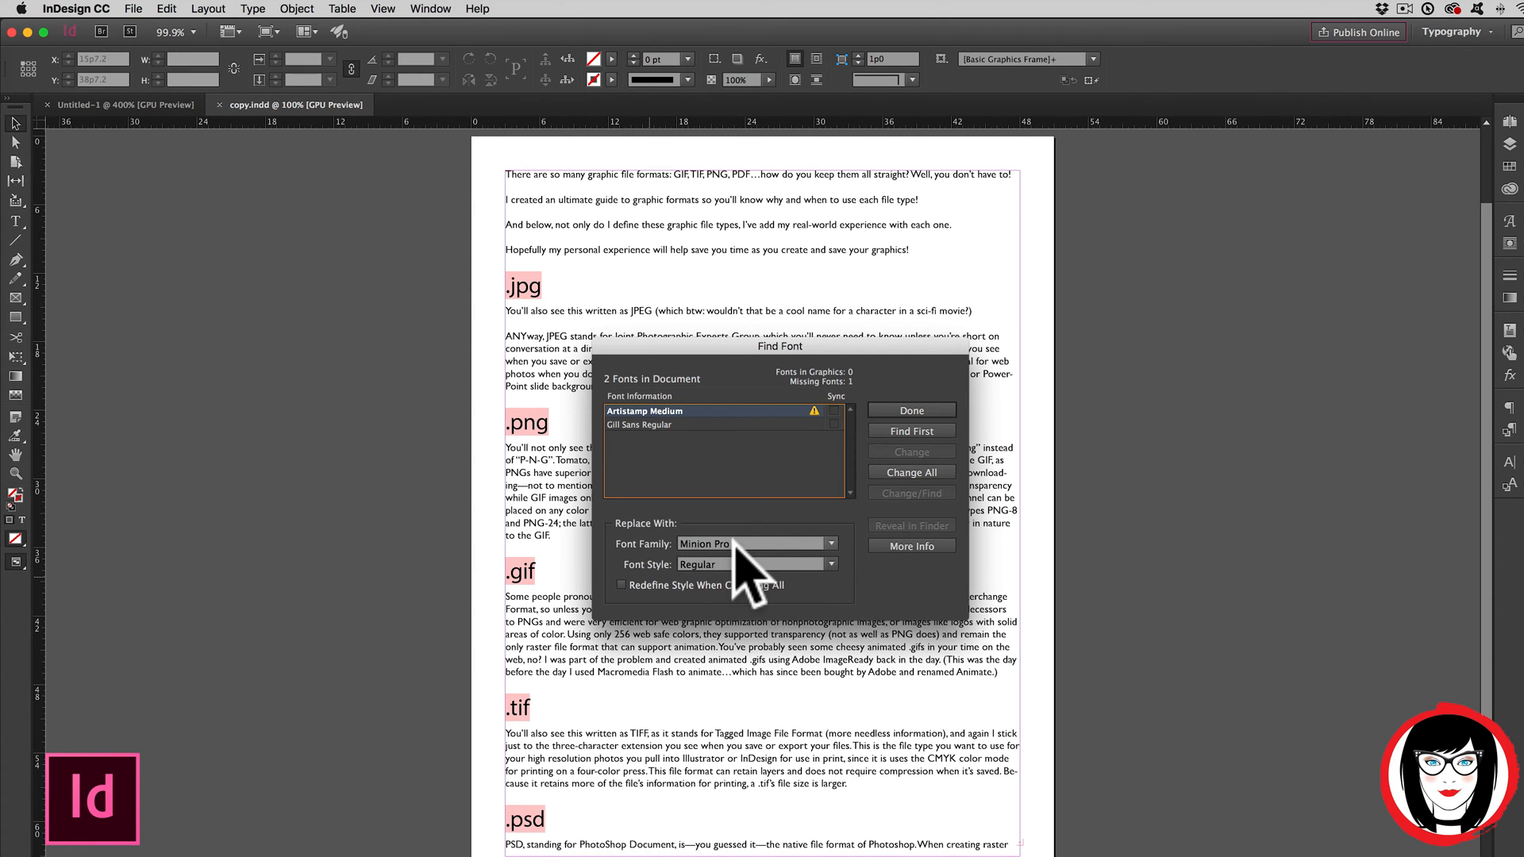
{"action": "mouse_move", "coordinate": [763, 593]}
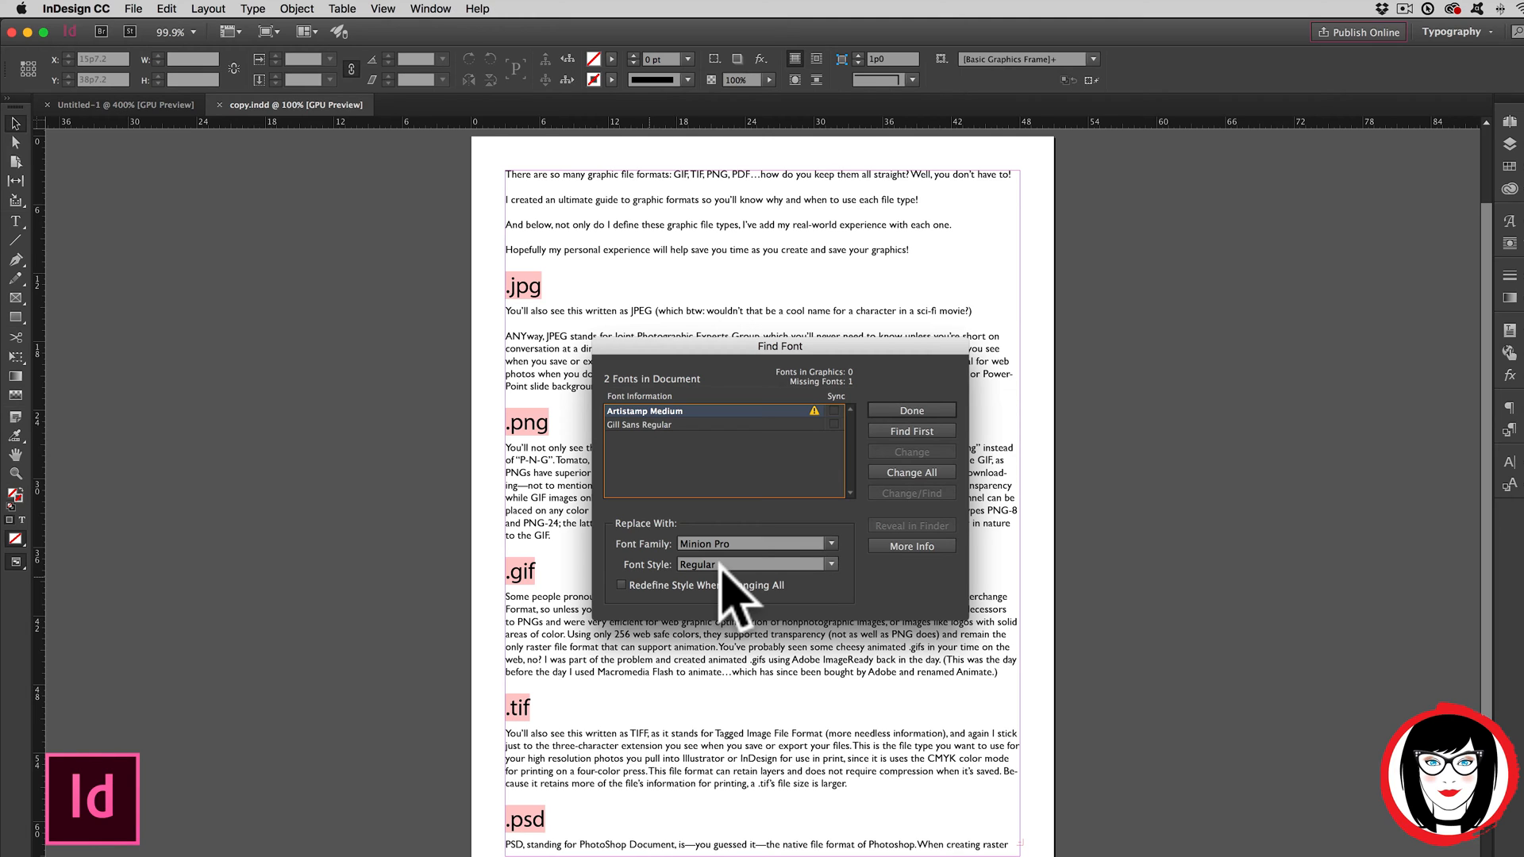
{"action": "mouse_move", "coordinate": [740, 545]}
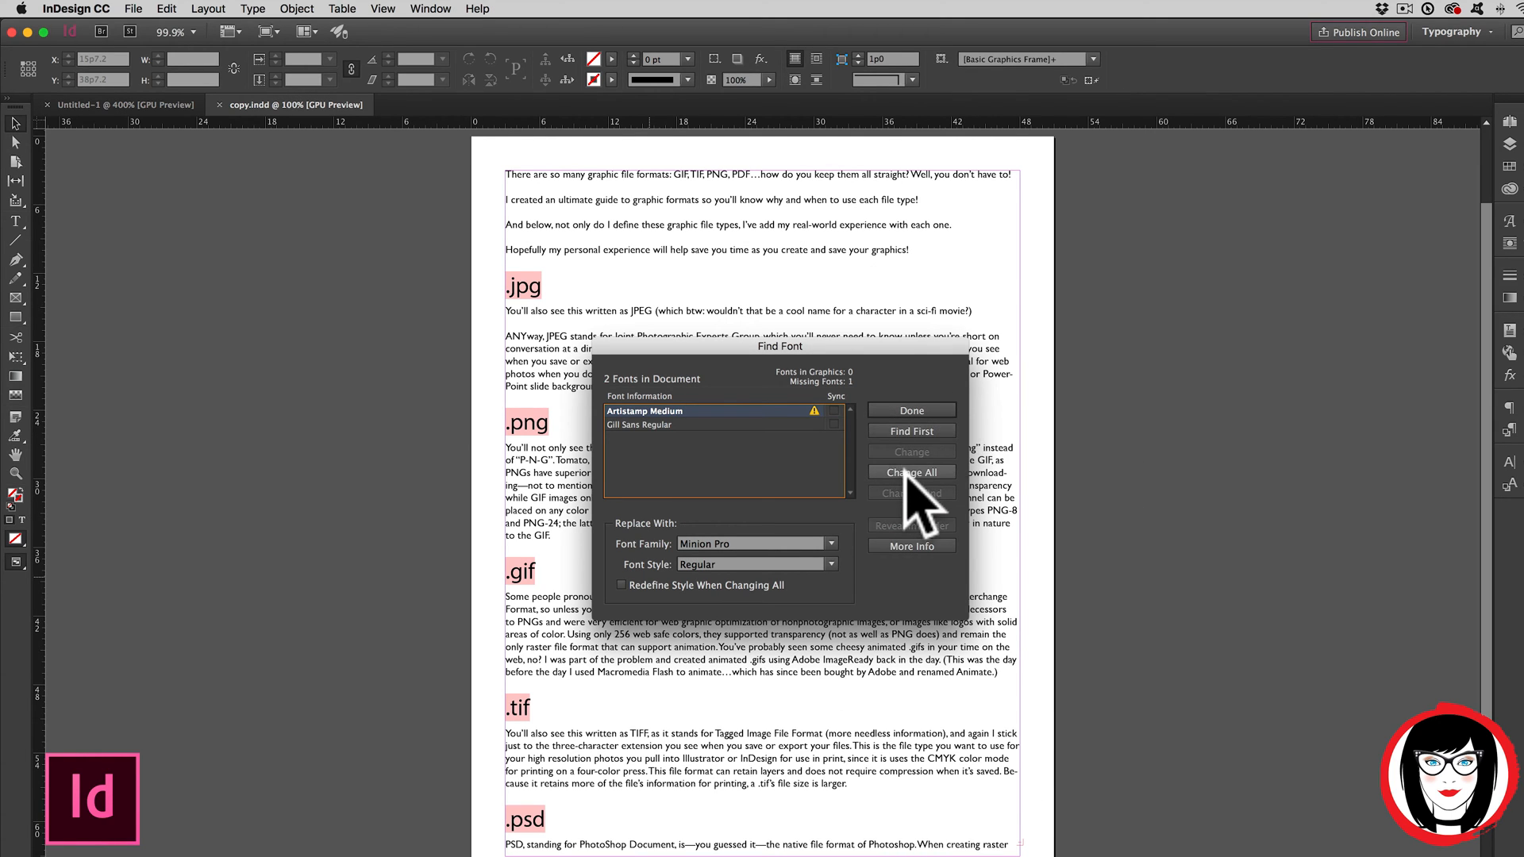
Step: Apply Change All to swap Artistamp Medium for Minion Pro, then close Find Font
{"action": "left_click", "coordinate": [911, 472]}
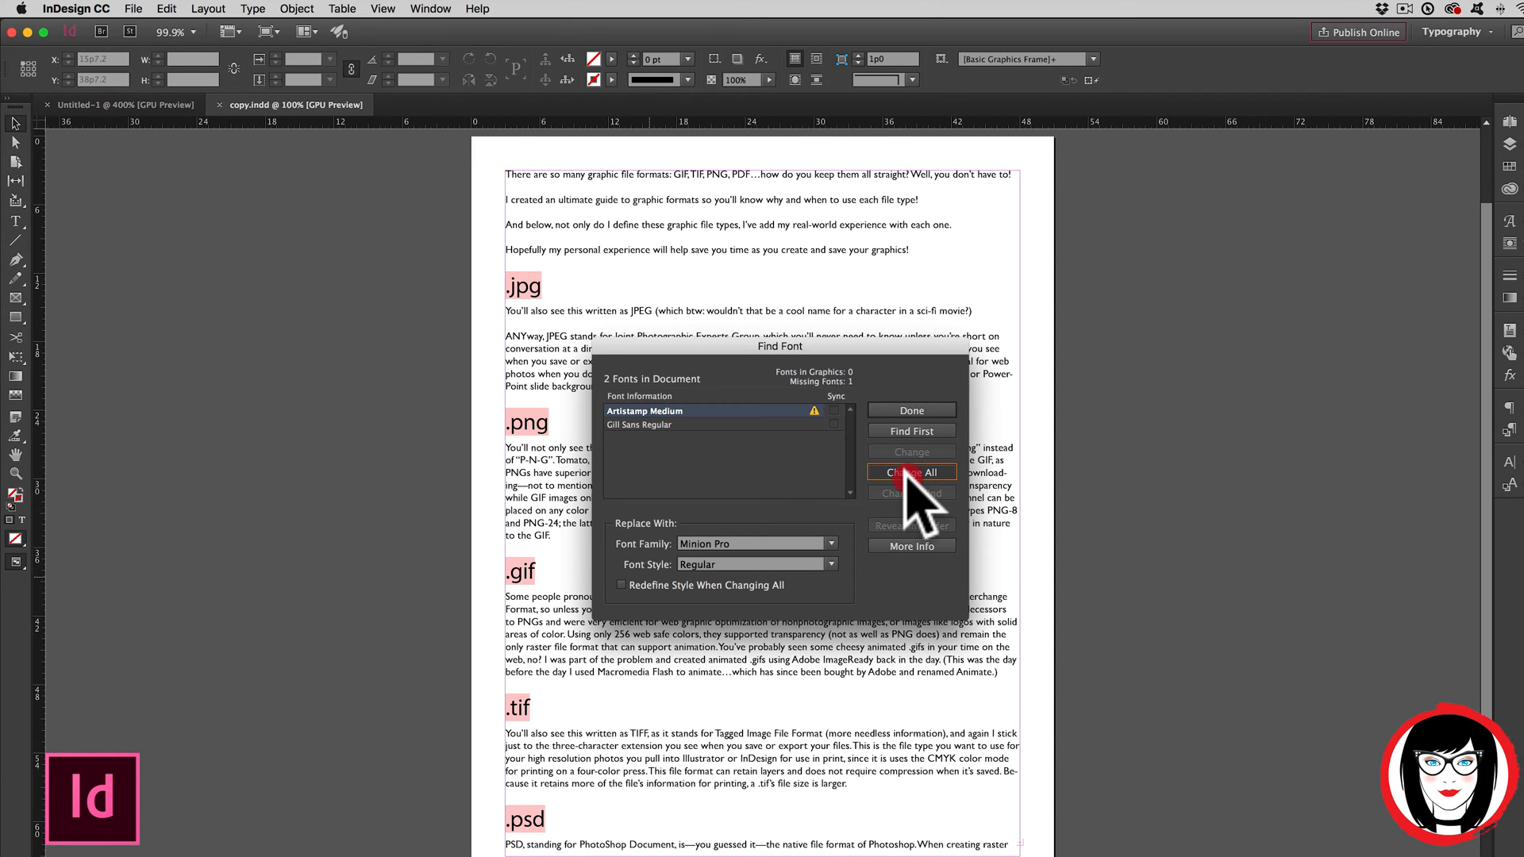
{"action": "left_click", "coordinate": [910, 473]}
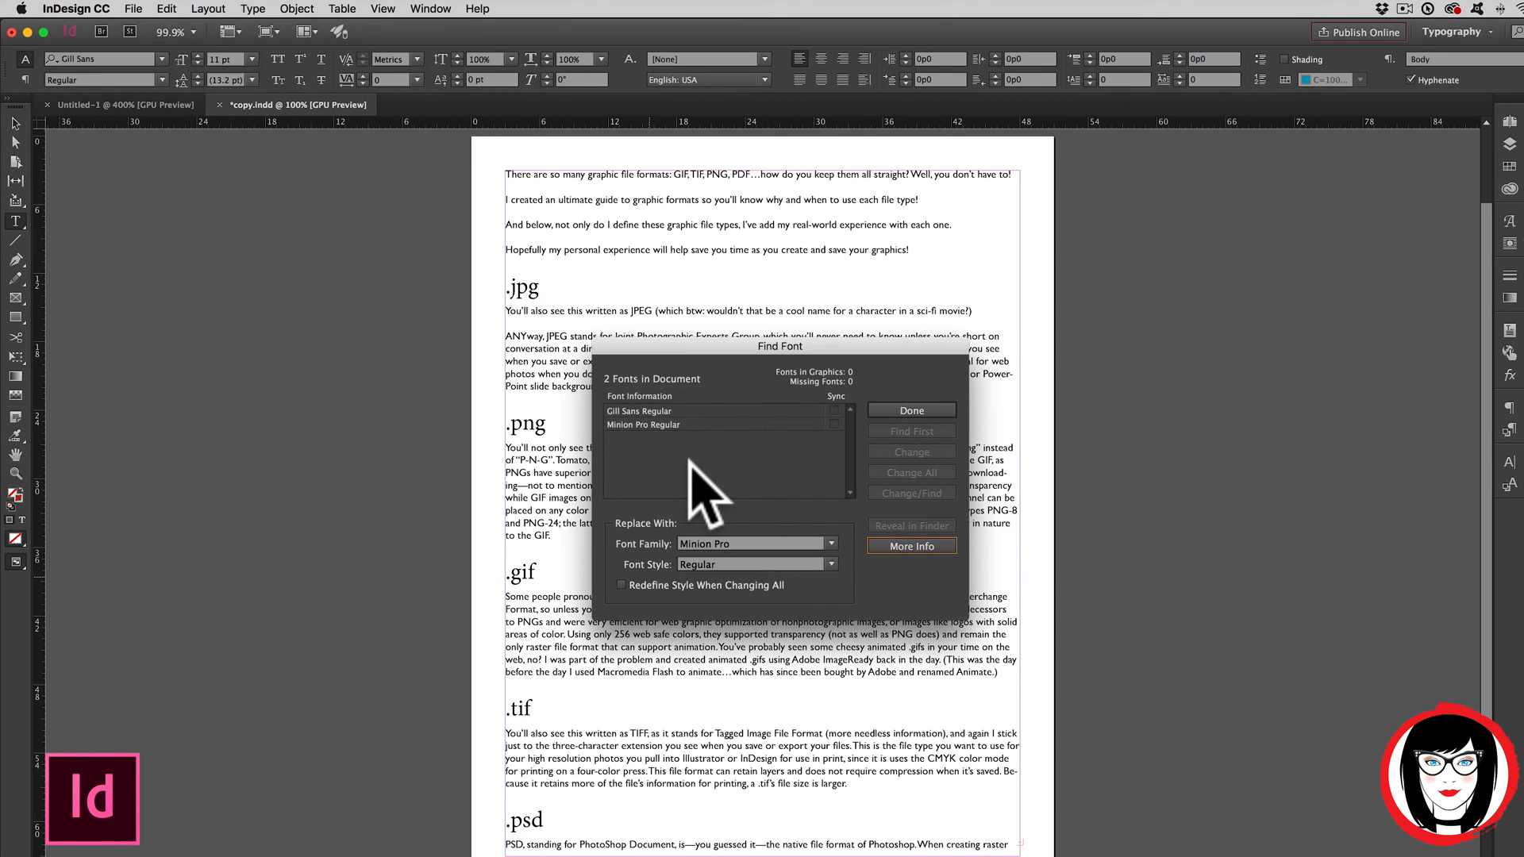
{"action": "mouse_move", "coordinate": [632, 447]}
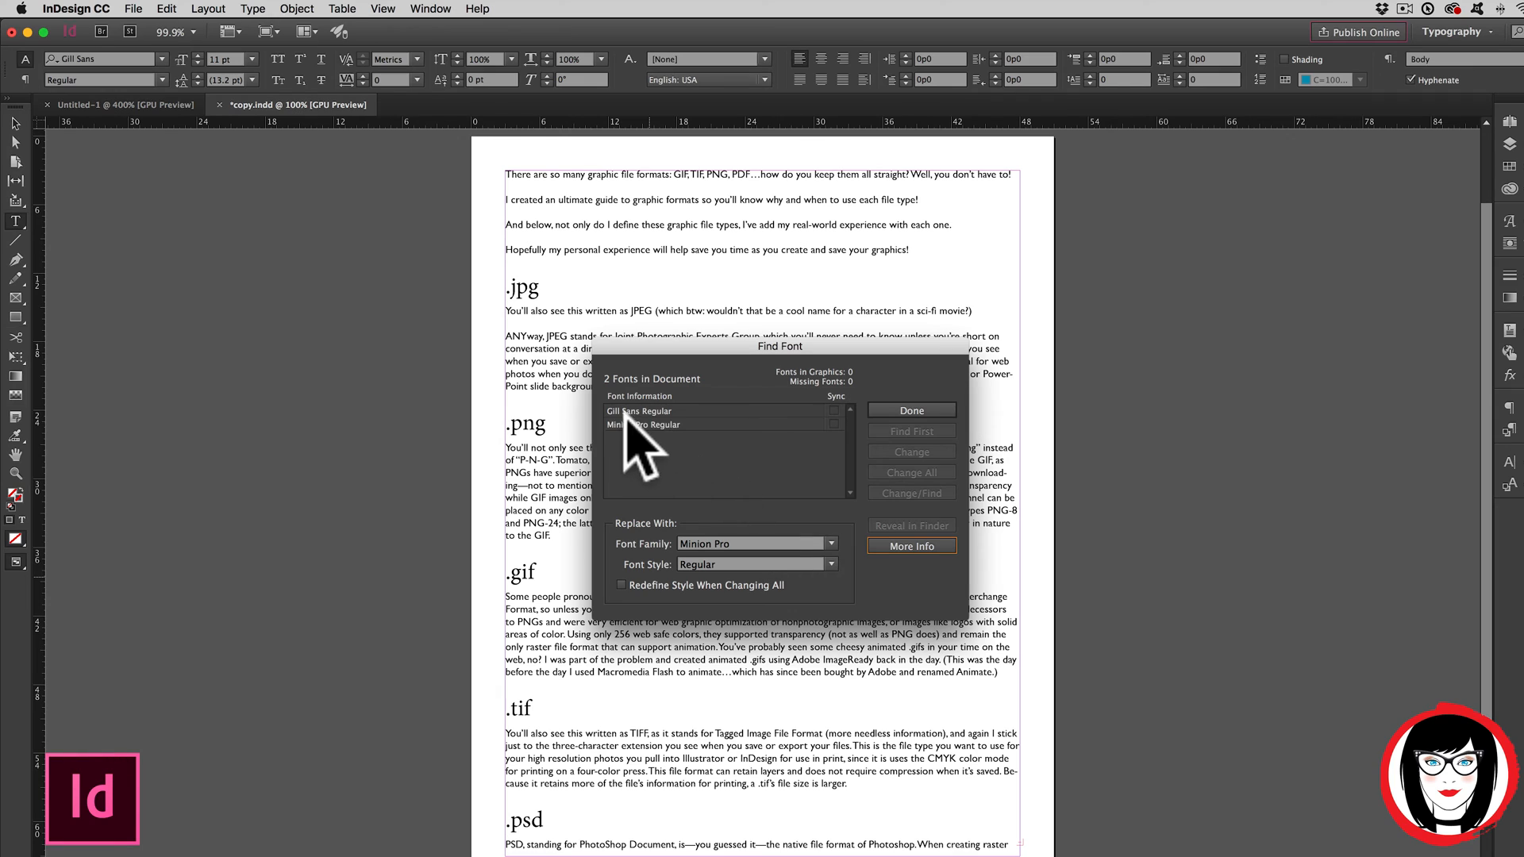
{"action": "mouse_move", "coordinate": [685, 452]}
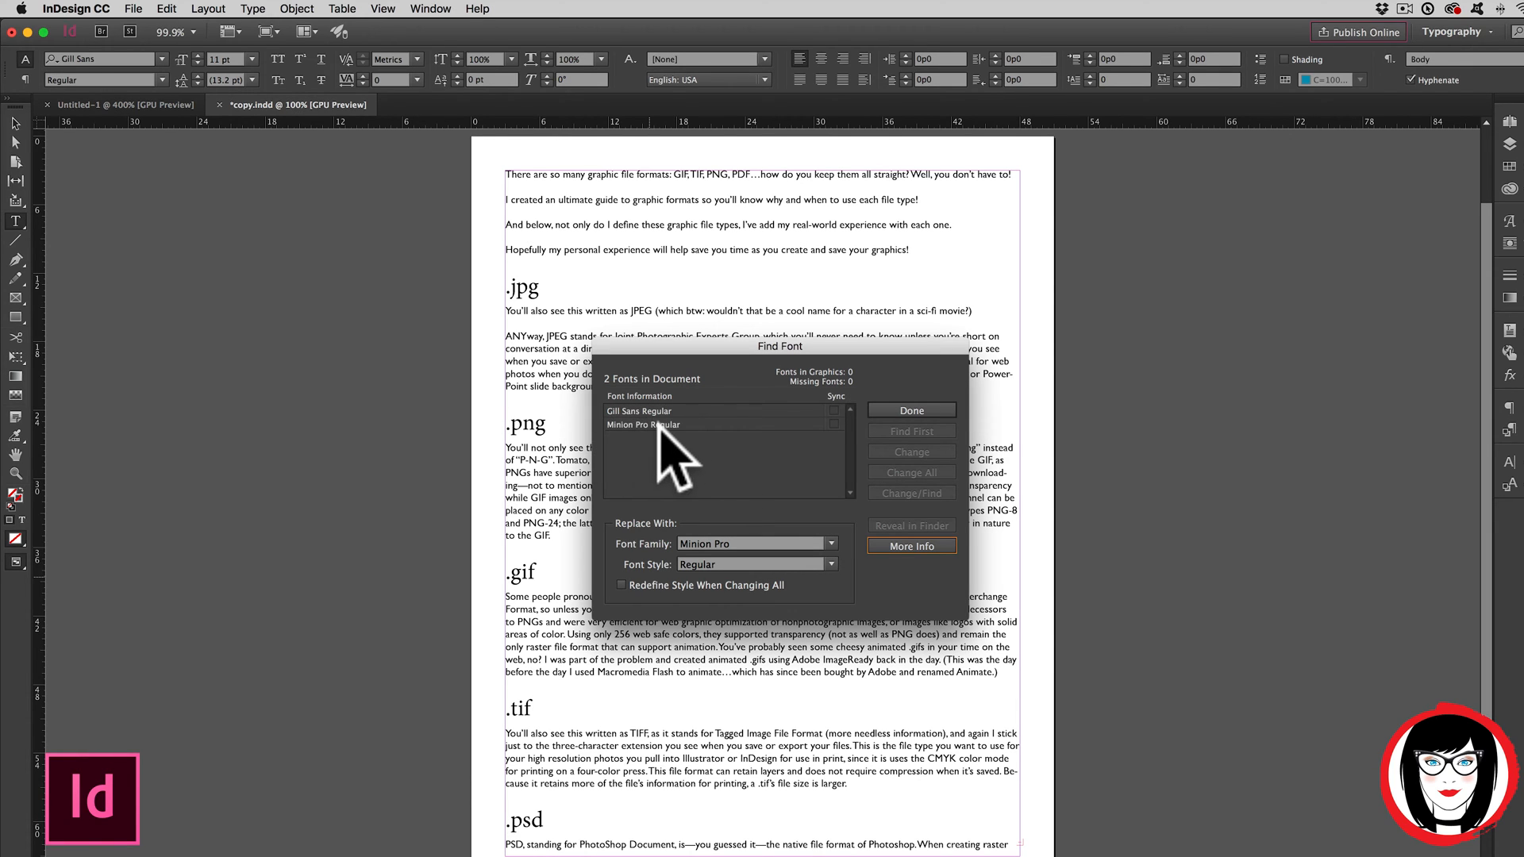
{"action": "left_click", "coordinate": [911, 410]}
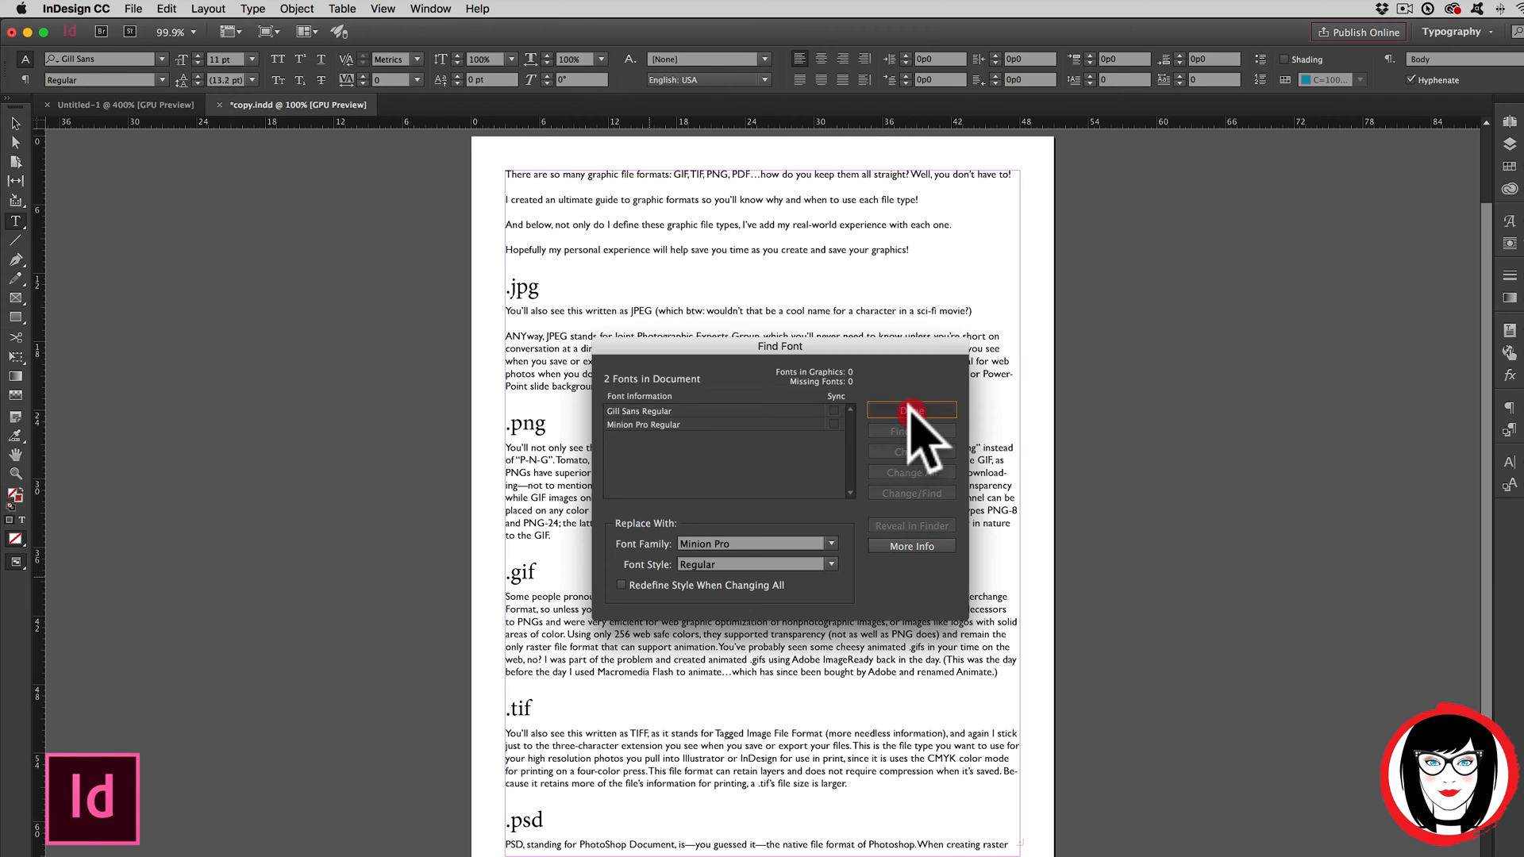
{"action": "left_click", "coordinate": [911, 411]}
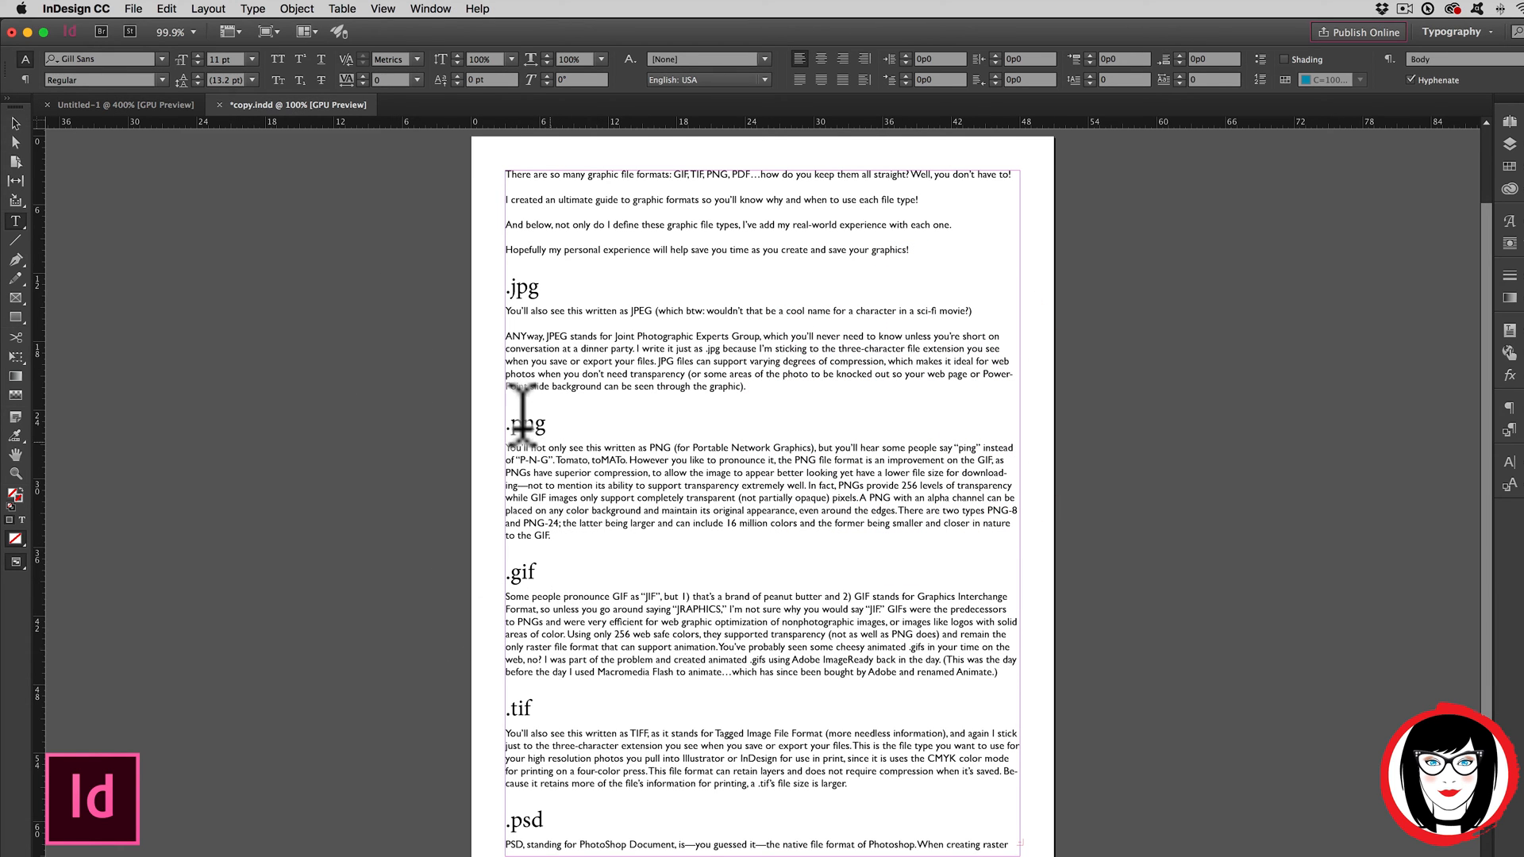
{"action": "double_click", "coordinate": [523, 571]}
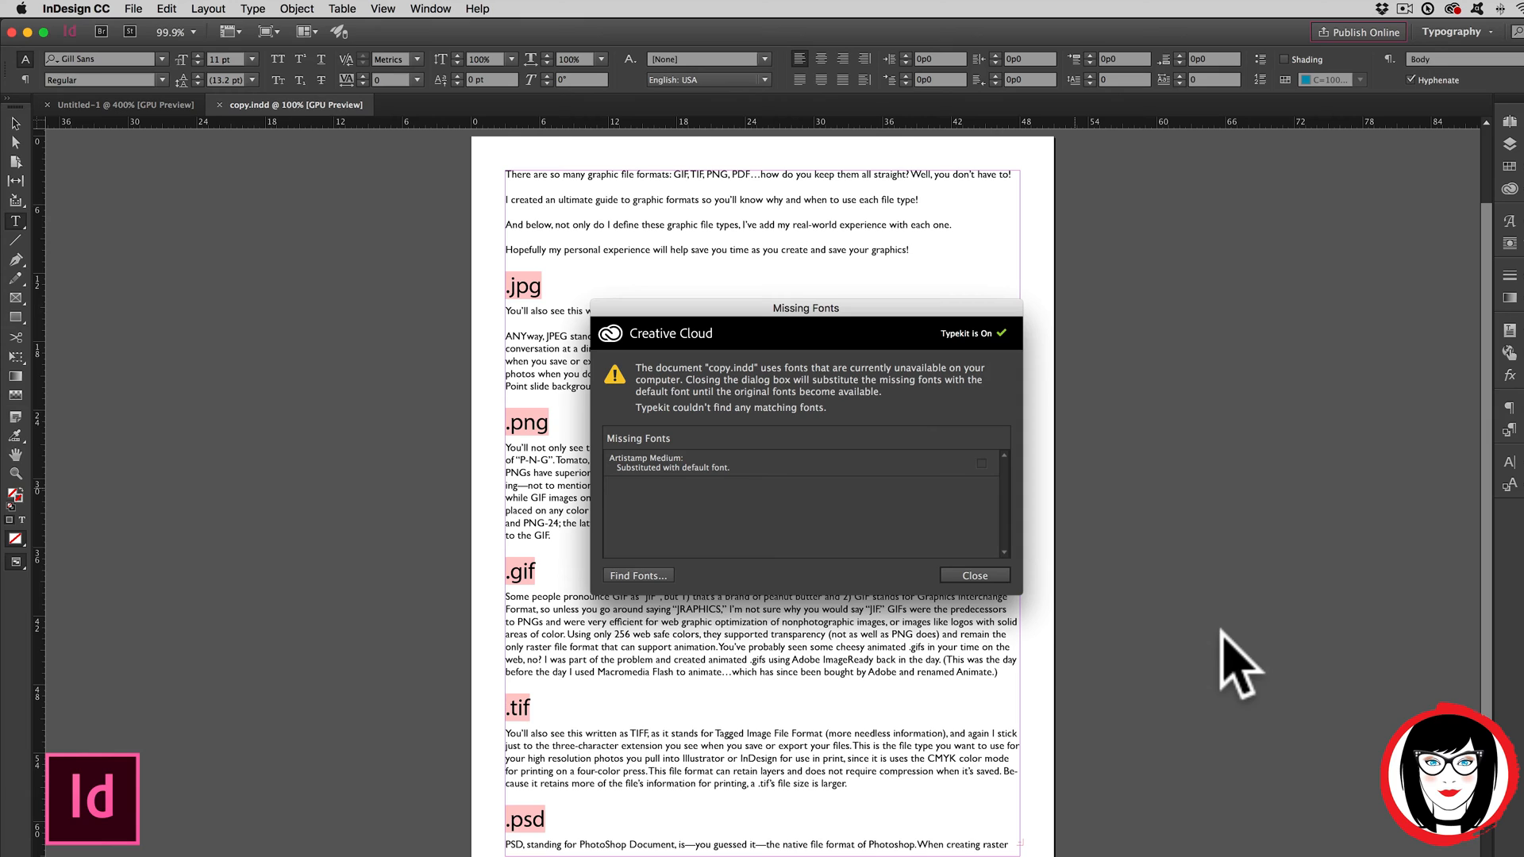
{"action": "mouse_move", "coordinate": [1002, 675]}
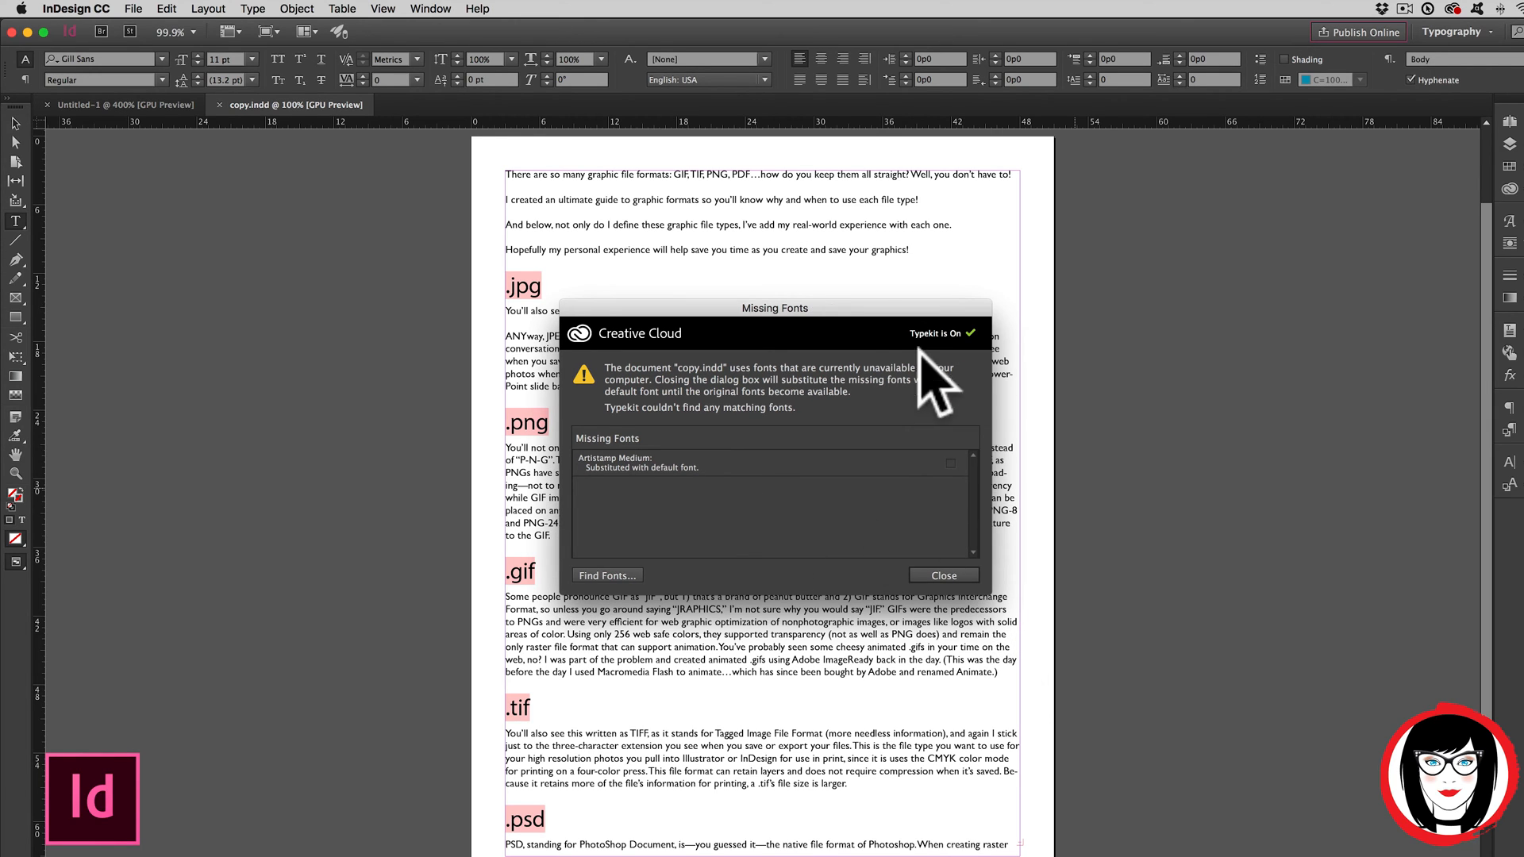
{"action": "mouse_move", "coordinate": [875, 554]}
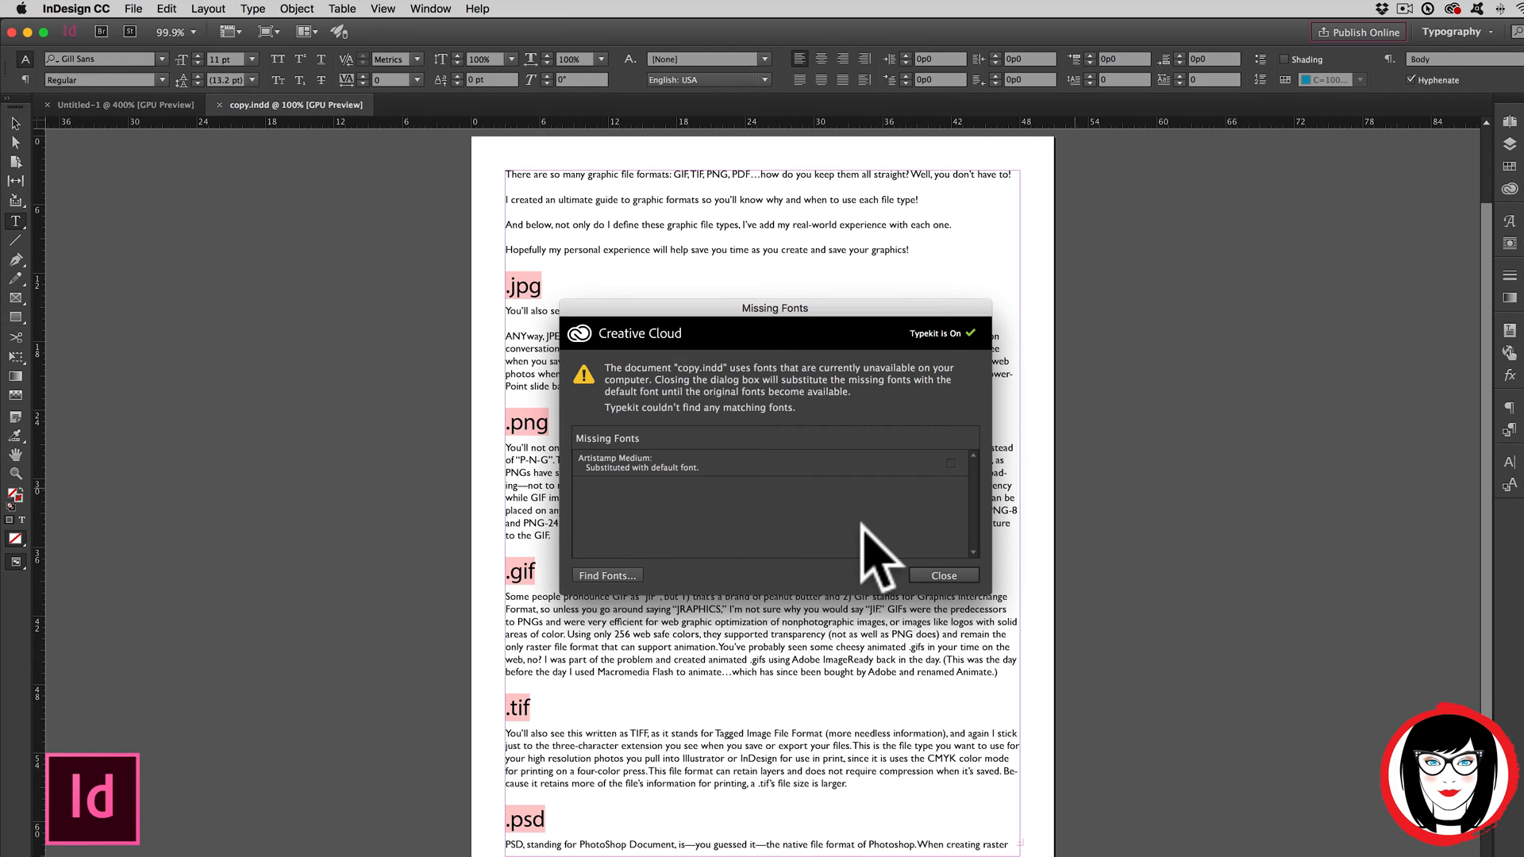
{"action": "mouse_move", "coordinate": [715, 506]}
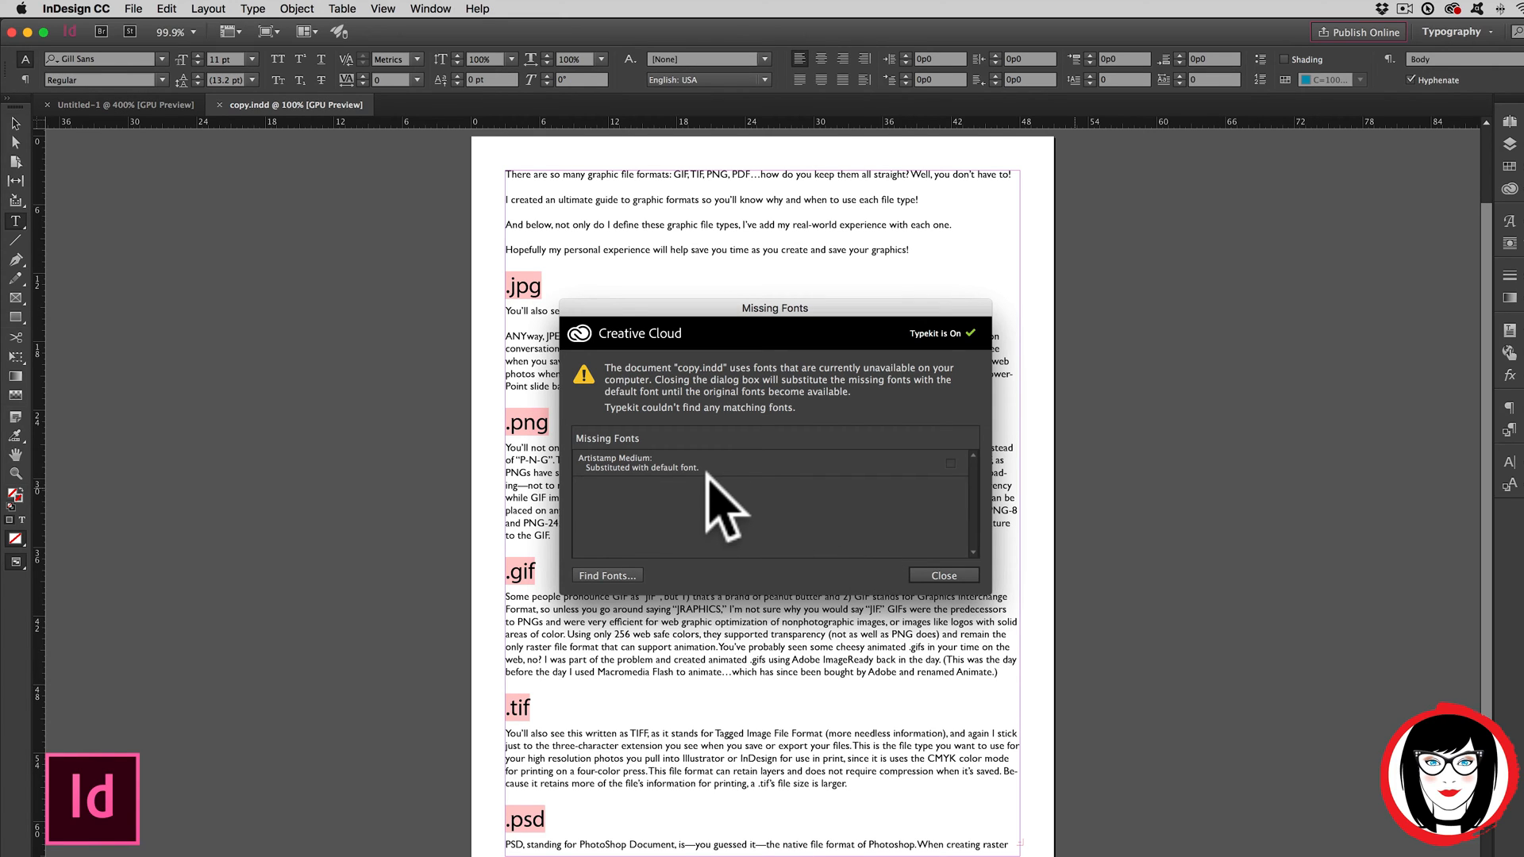
{"action": "mouse_move", "coordinate": [846, 520]}
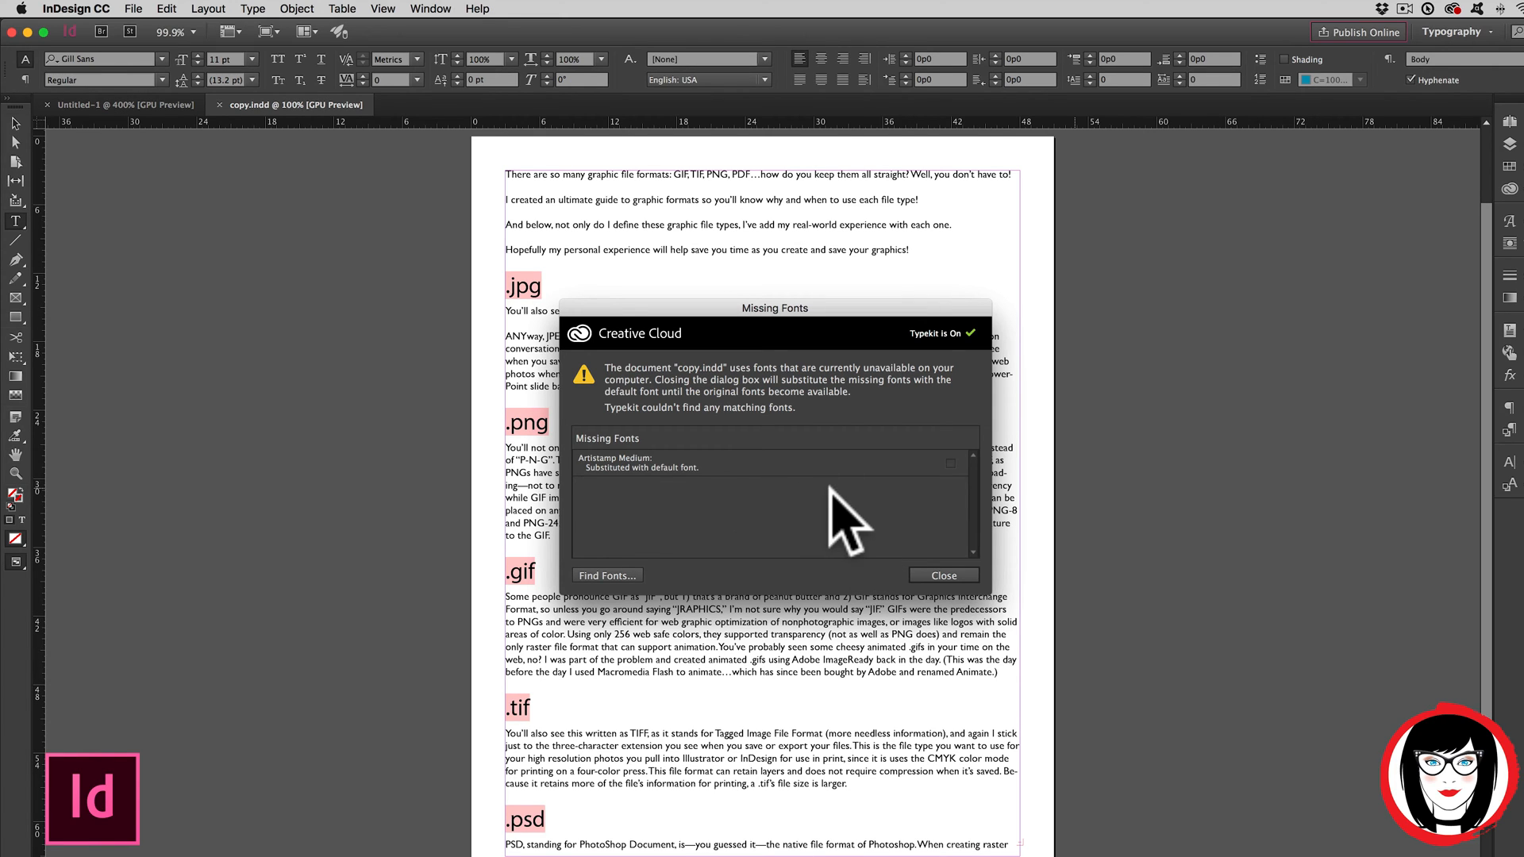
{"action": "mouse_move", "coordinate": [957, 554]}
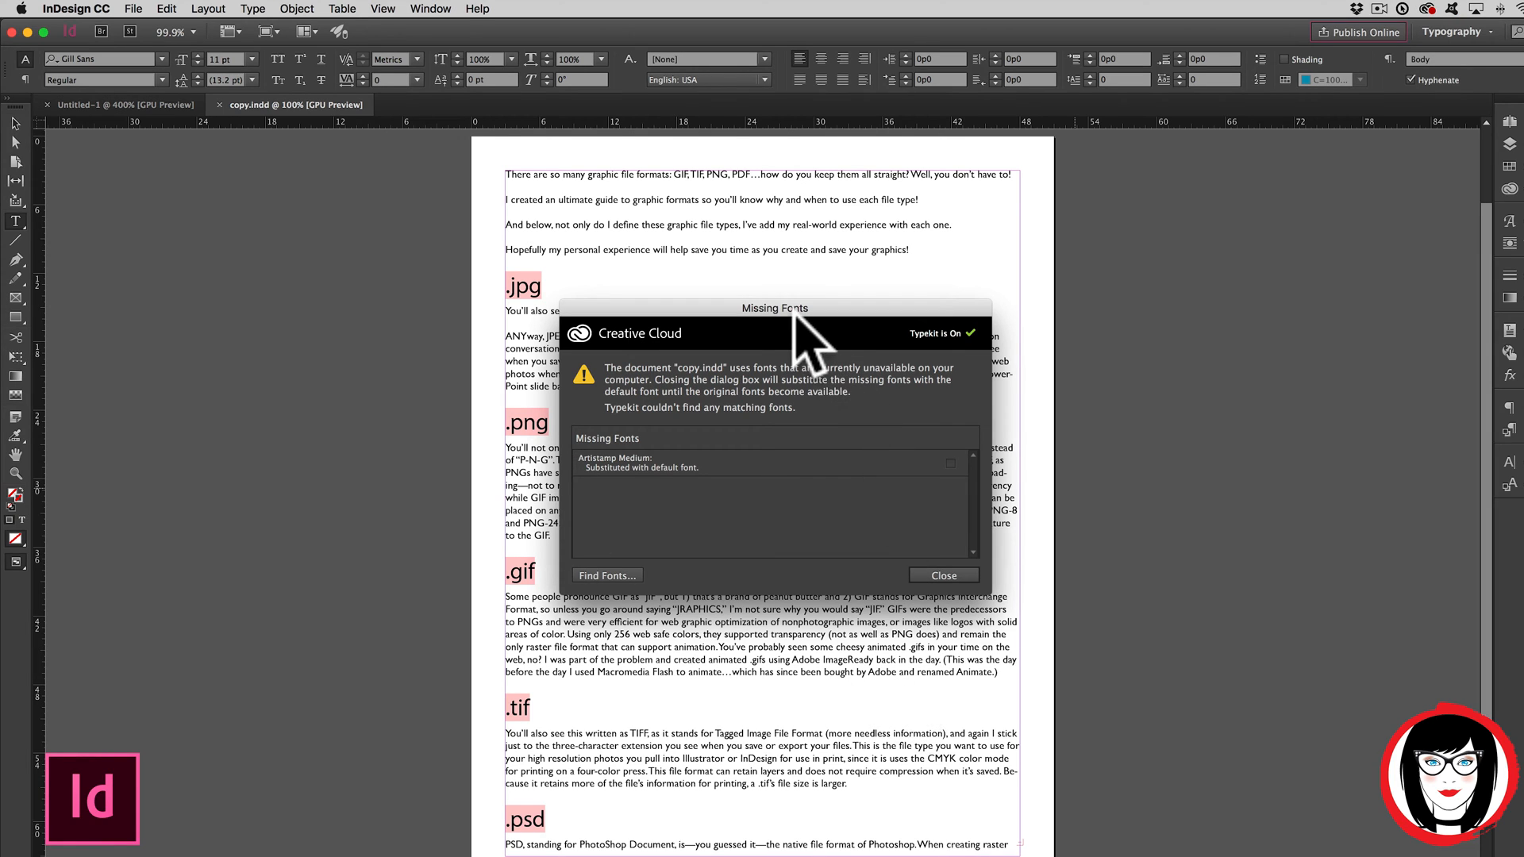
{"action": "mouse_move", "coordinate": [787, 559]}
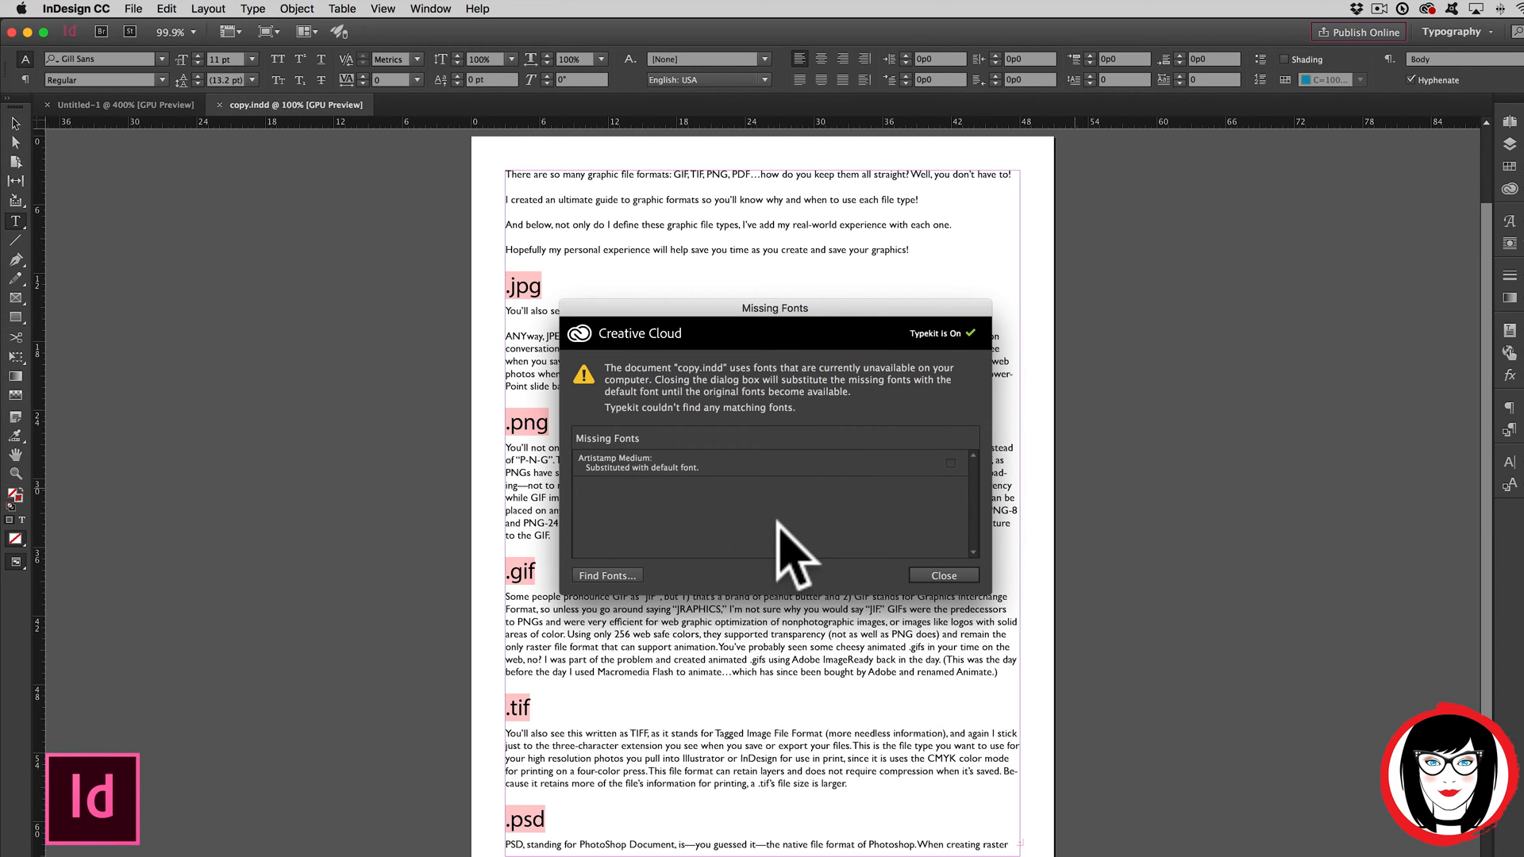
{"action": "mouse_move", "coordinate": [778, 506]}
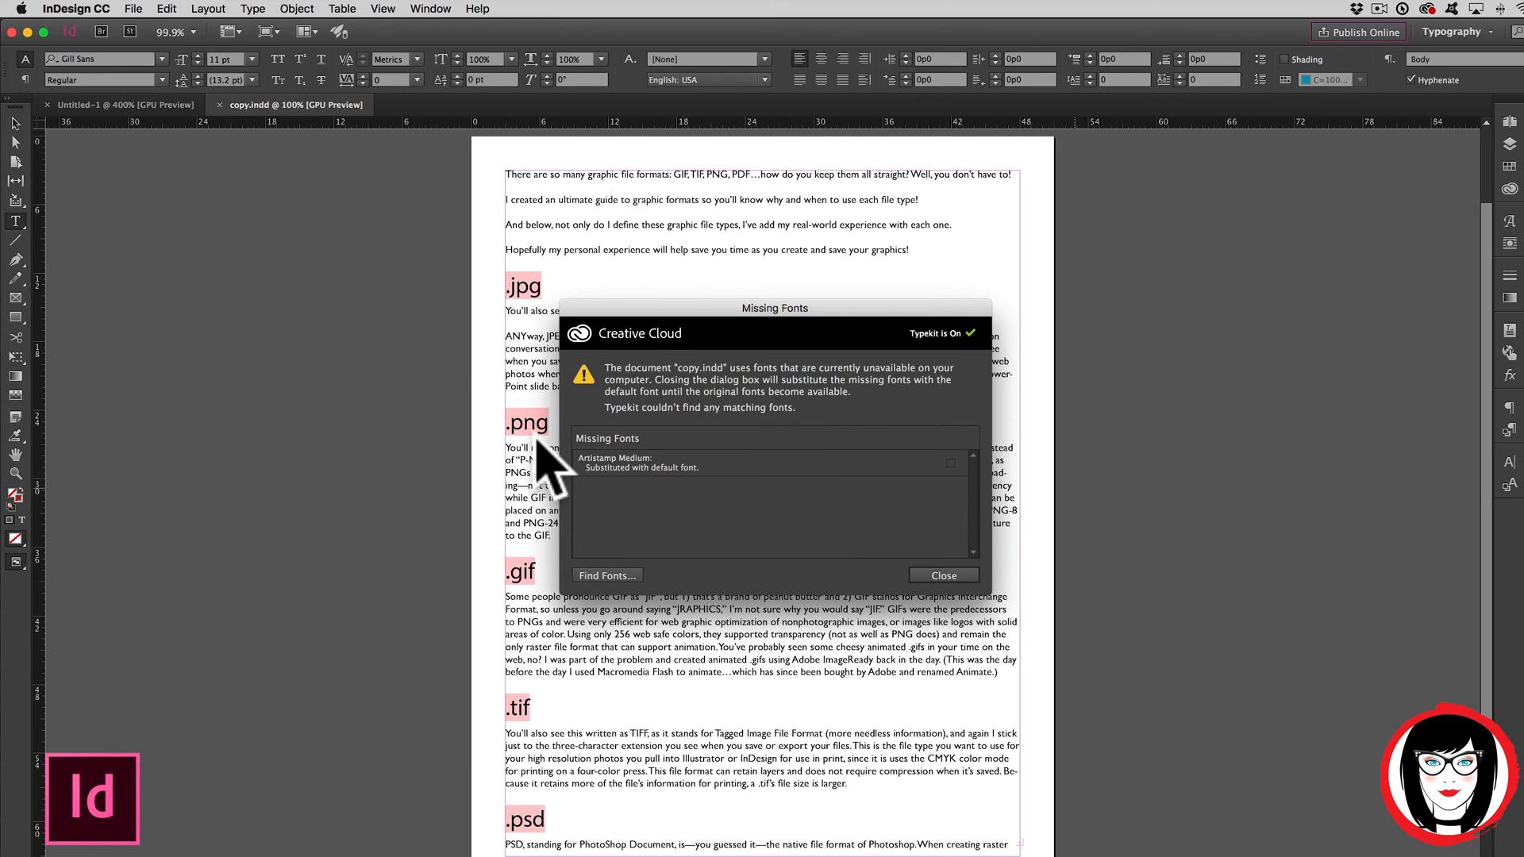
{"action": "mouse_move", "coordinate": [559, 719]}
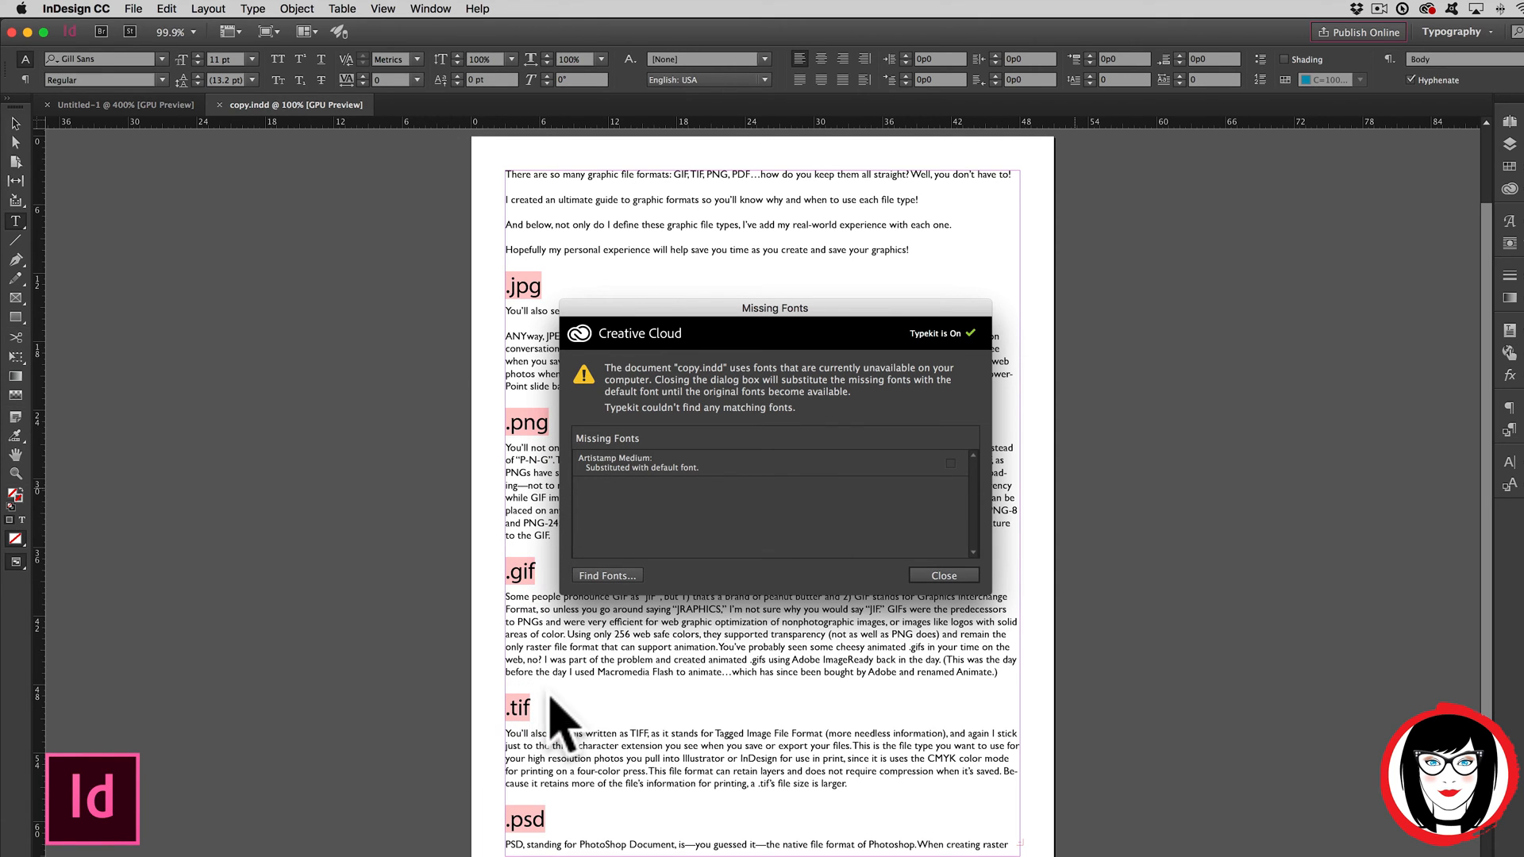
{"action": "mouse_move", "coordinate": [948, 641]}
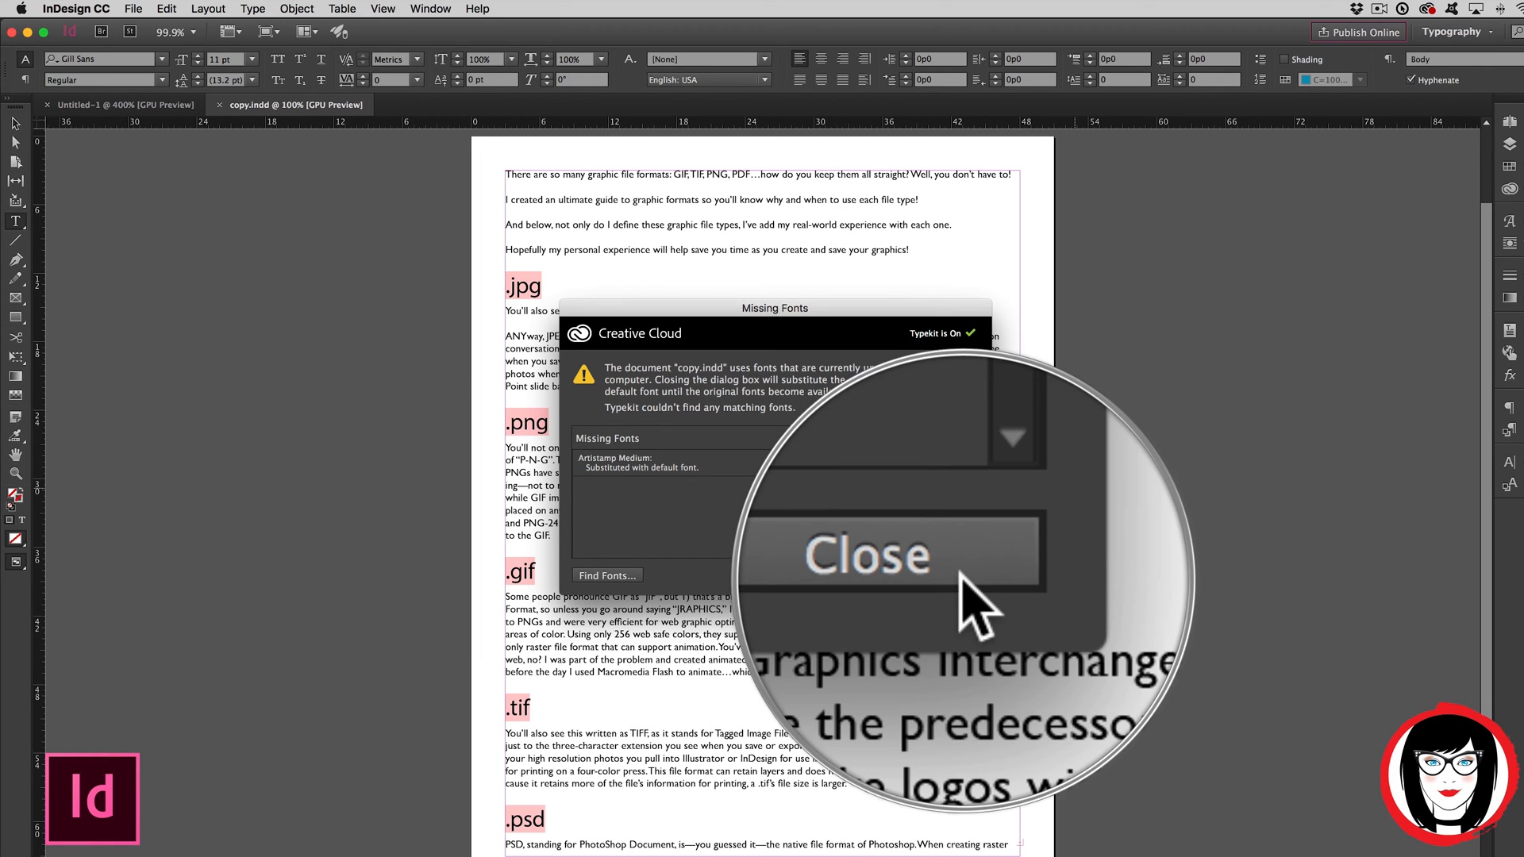
Step: Close the Missing Fonts warning and click into the text near the .jpg heading
{"action": "left_click", "coordinate": [867, 555]}
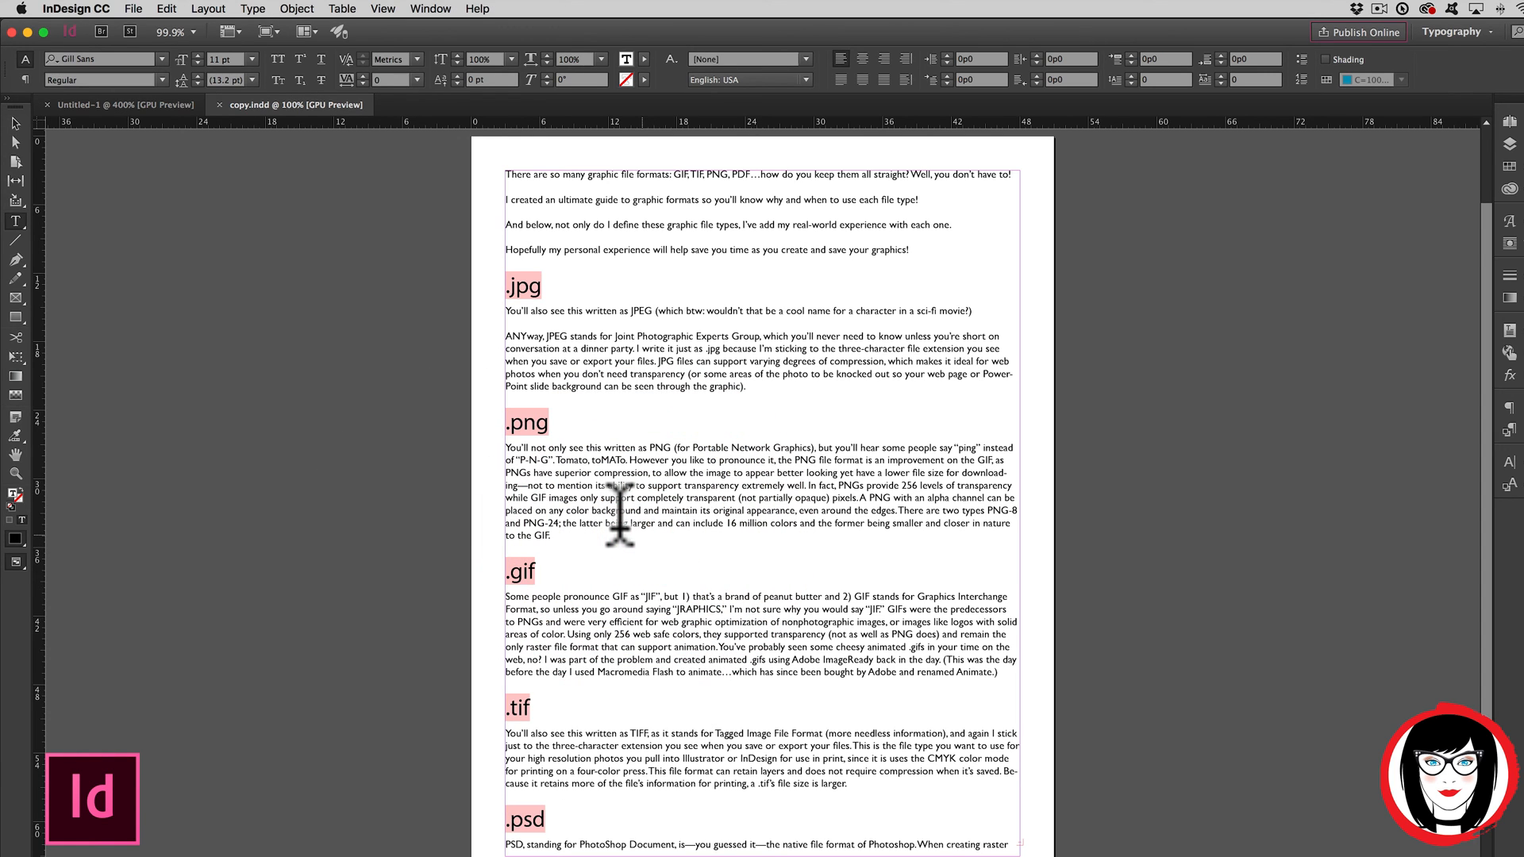
{"action": "mouse_move", "coordinate": [867, 282]}
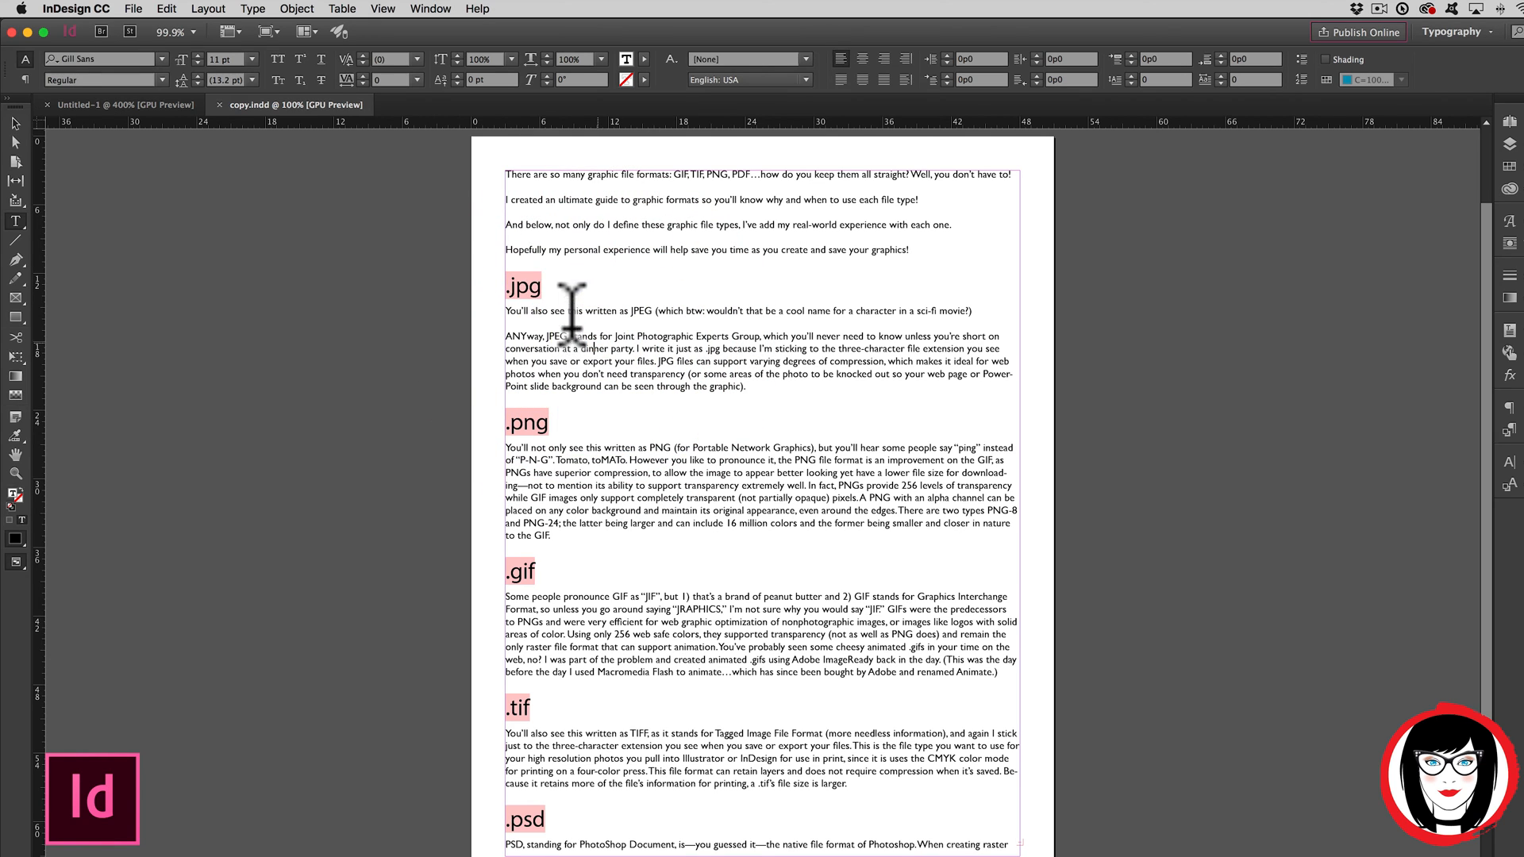
{"action": "double_click", "coordinate": [523, 286]}
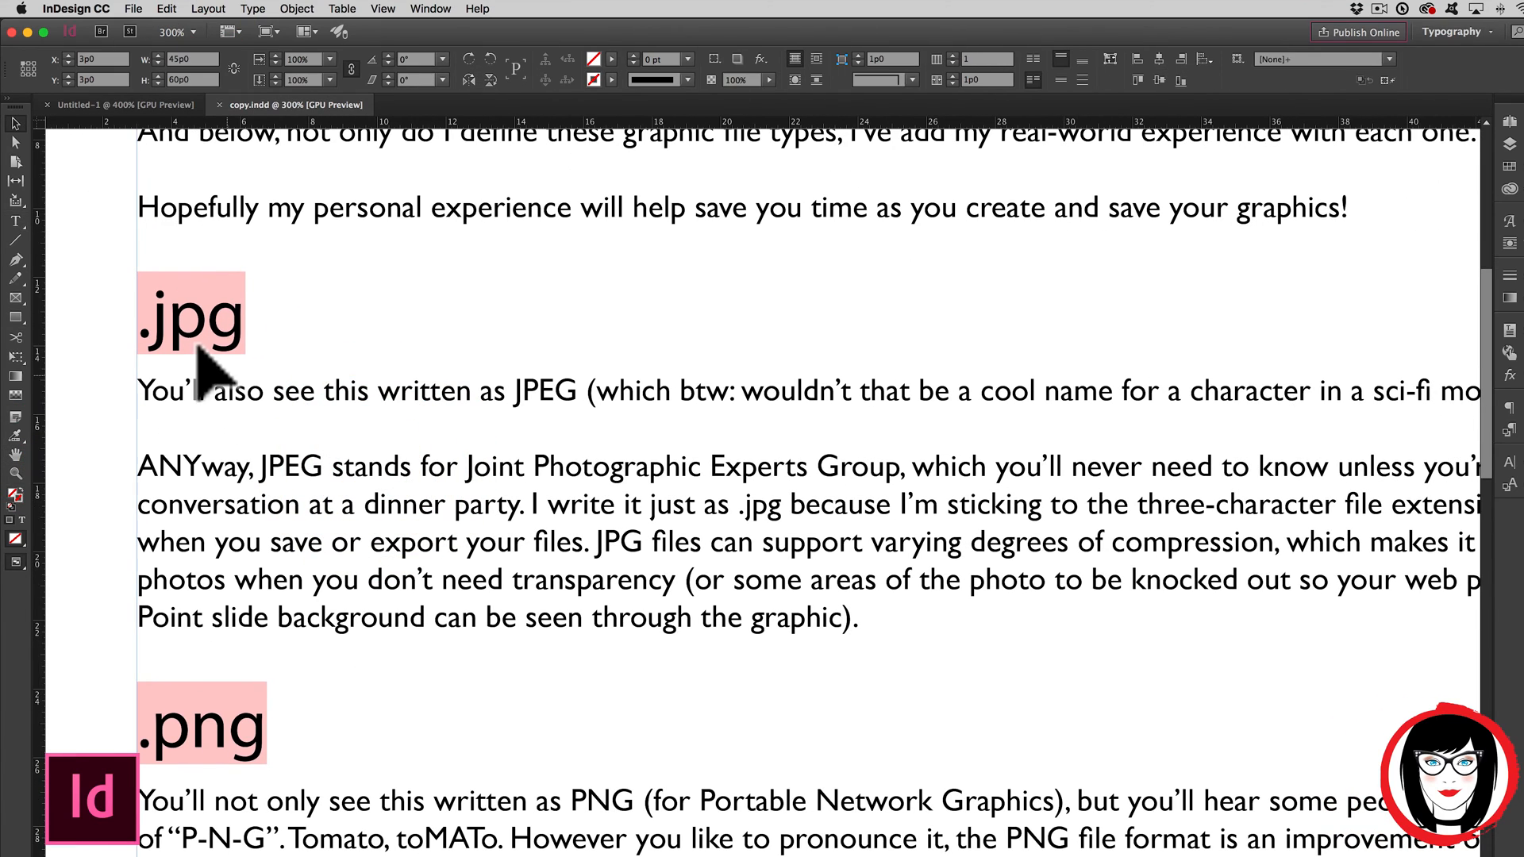
{"action": "mouse_move", "coordinate": [447, 428]}
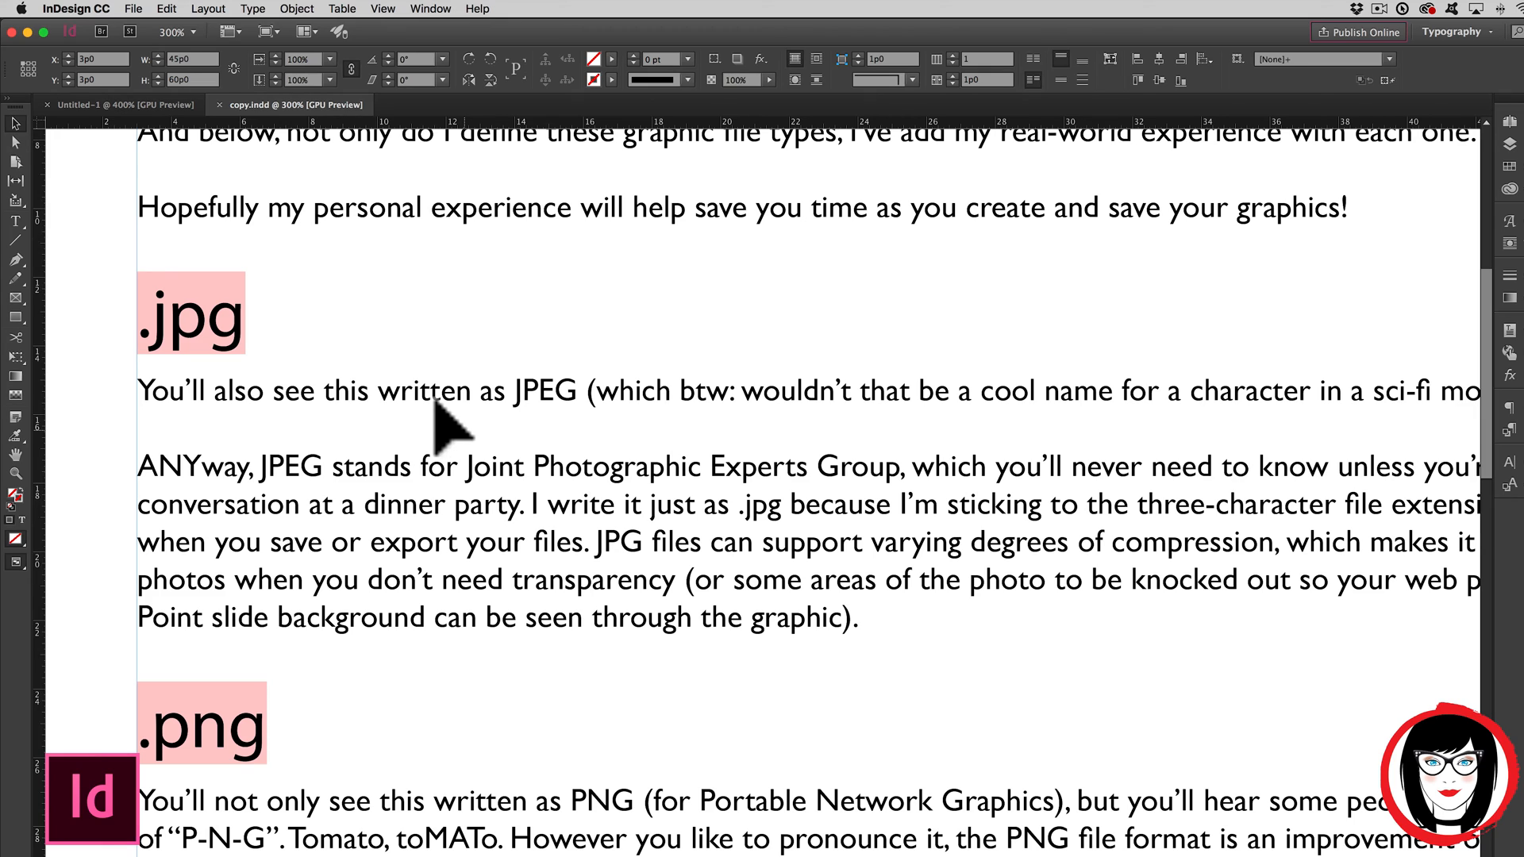
{"action": "mouse_move", "coordinate": [151, 671]}
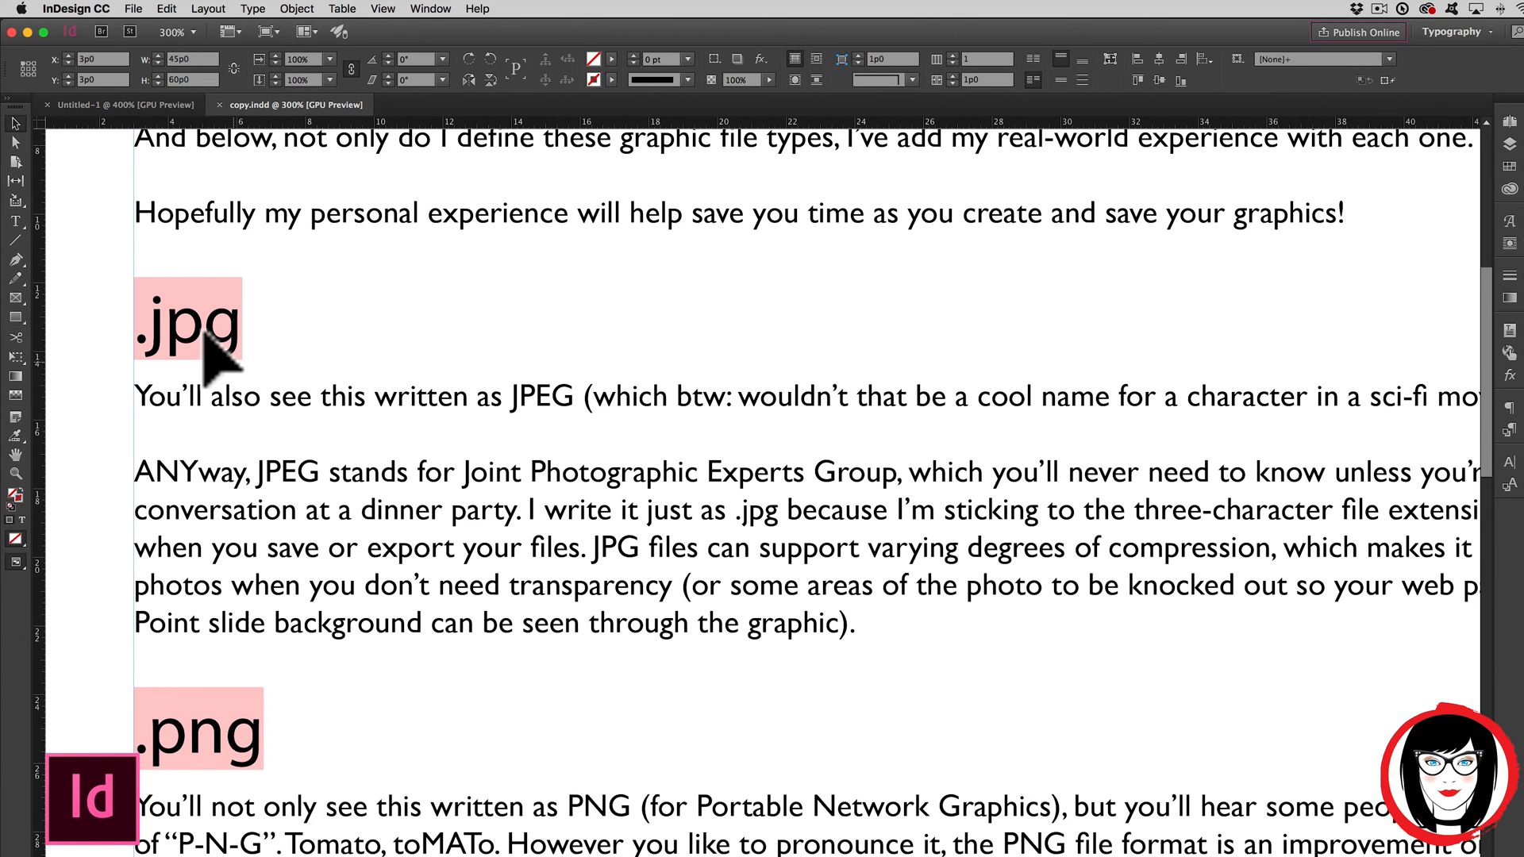
{"action": "scroll", "scroll_direction": "down", "scroll_amount": 3}
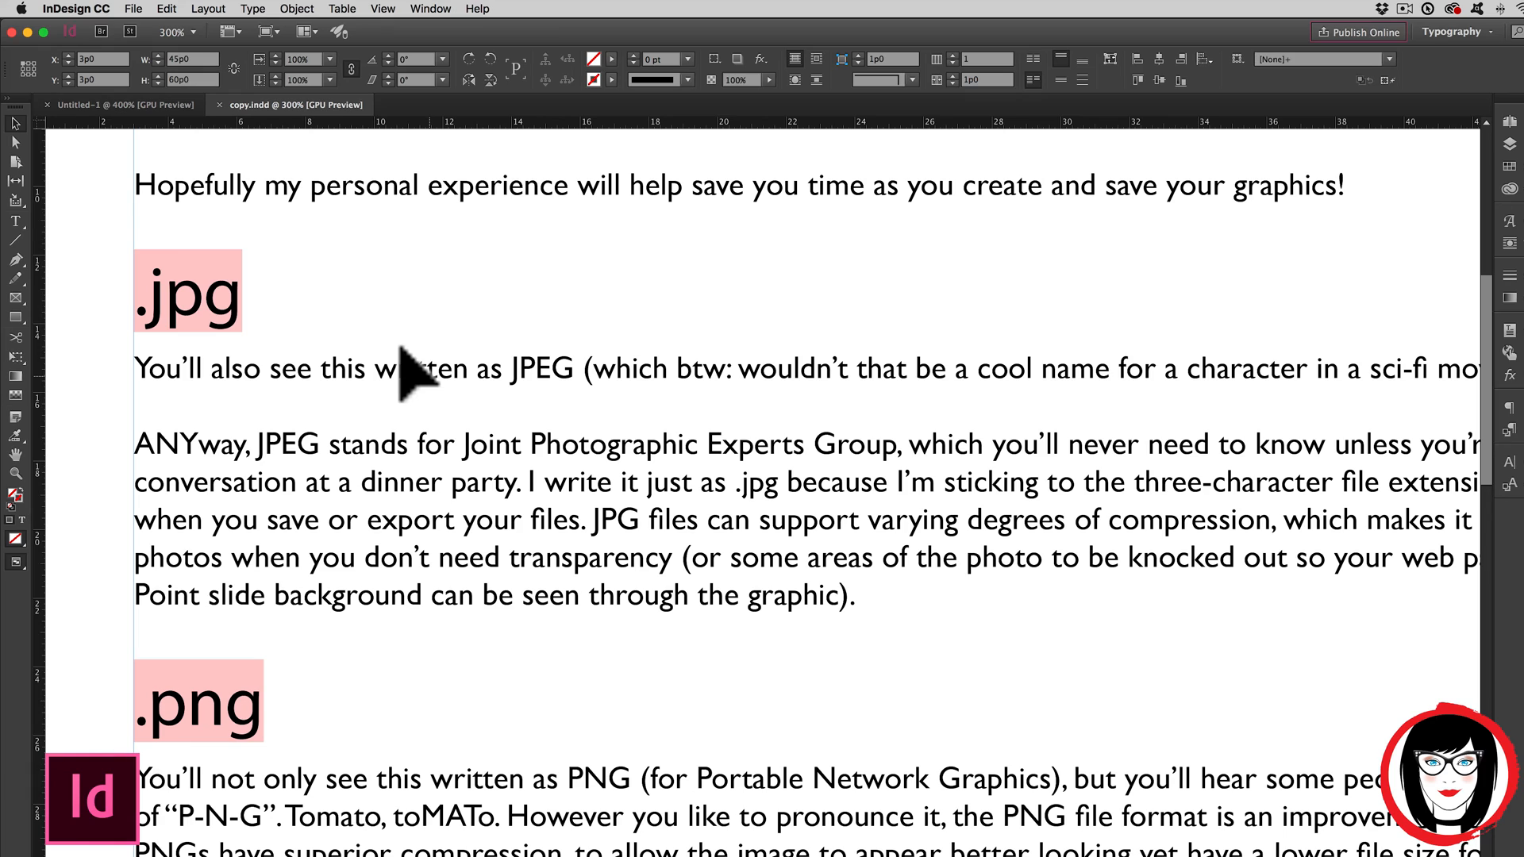
{"action": "scroll", "scroll_direction": "down", "scroll_amount": 3}
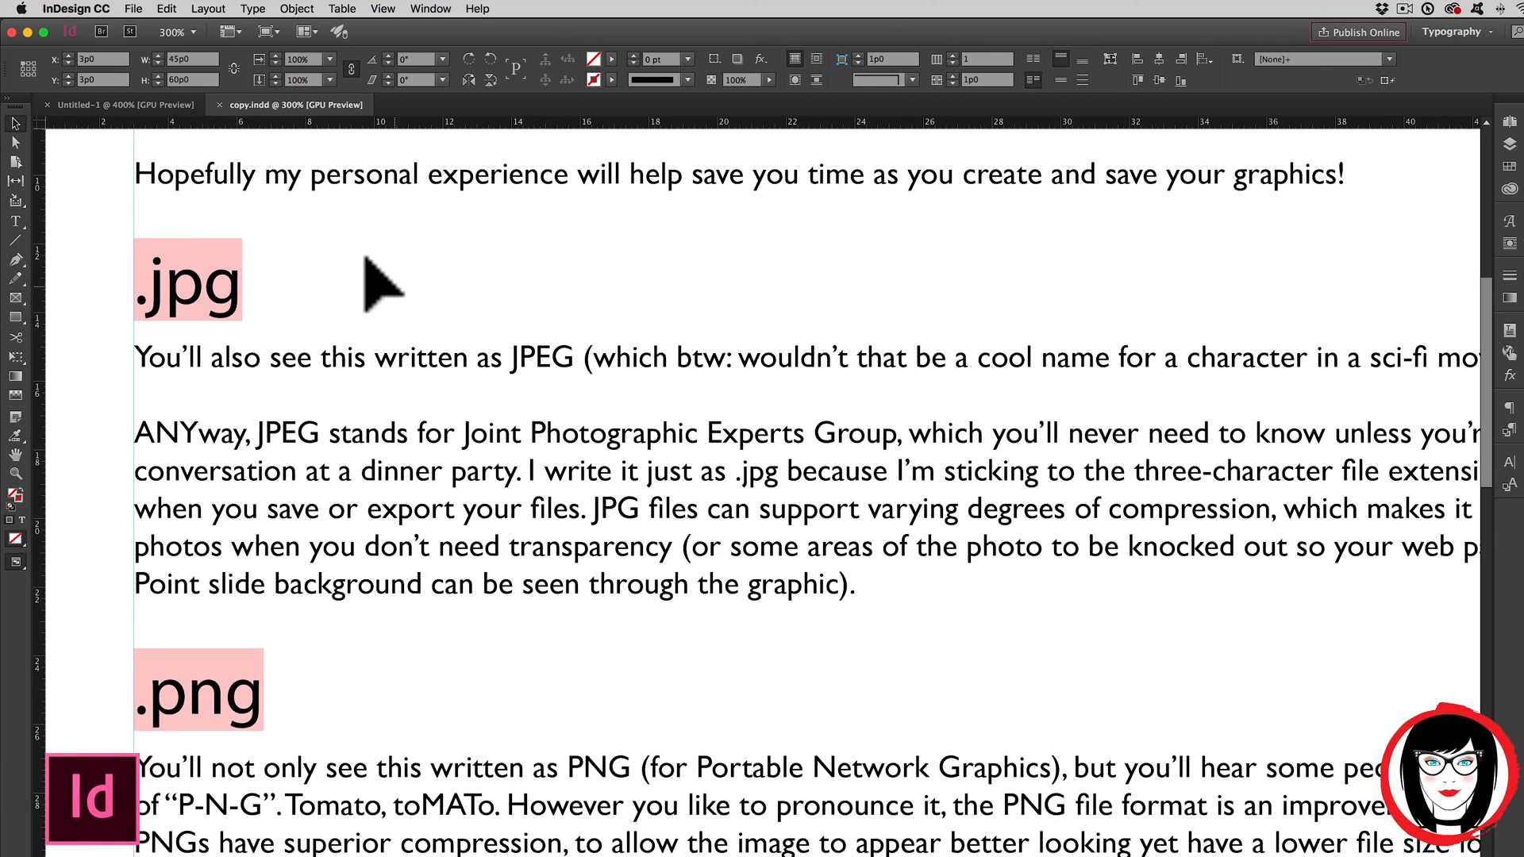
{"action": "mouse_move", "coordinate": [594, 486]}
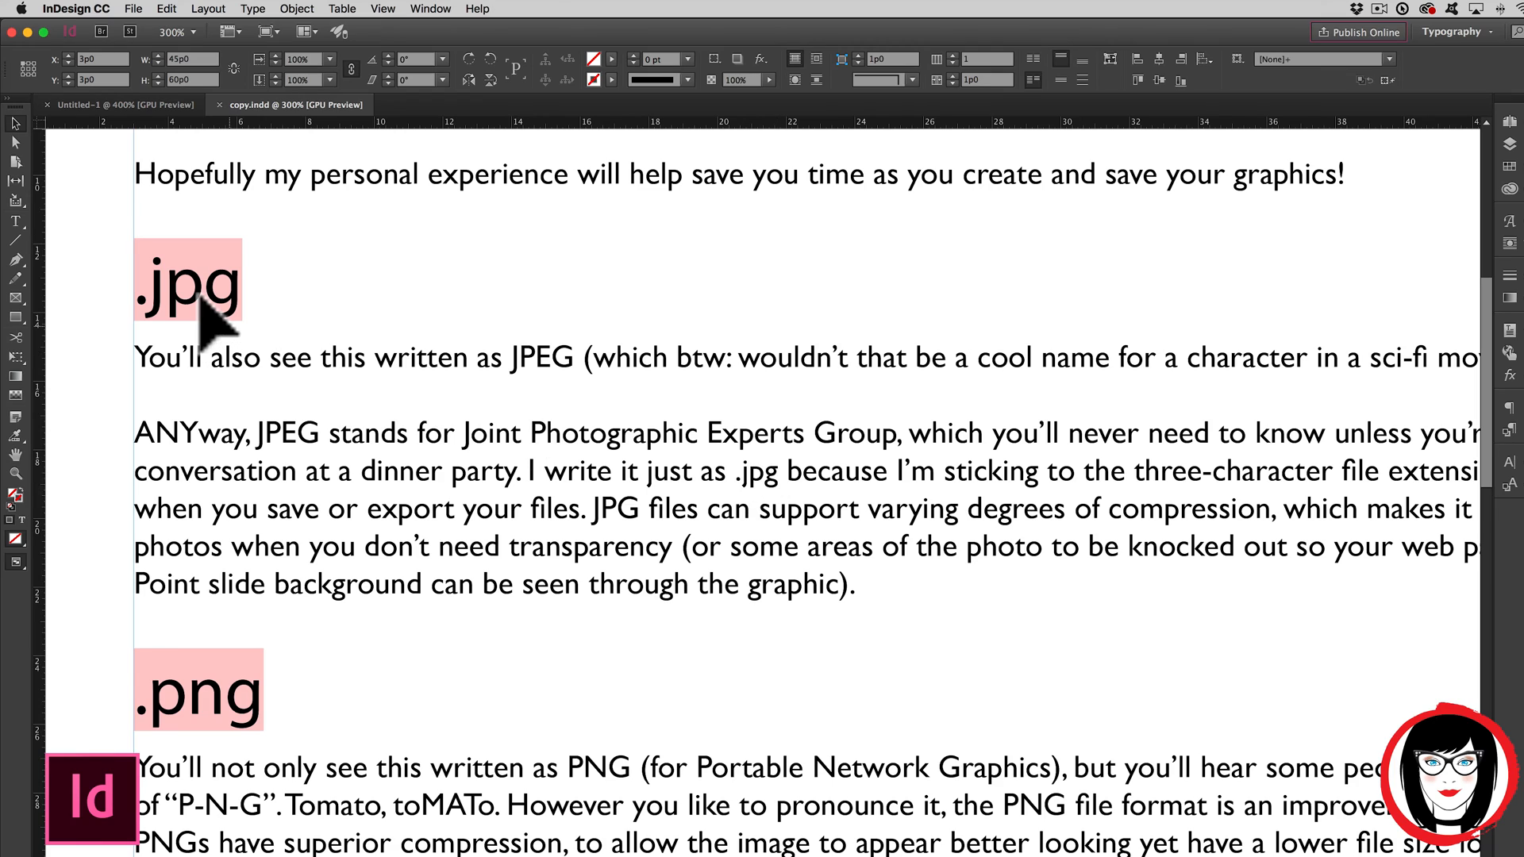
{"action": "mouse_move", "coordinate": [739, 583]}
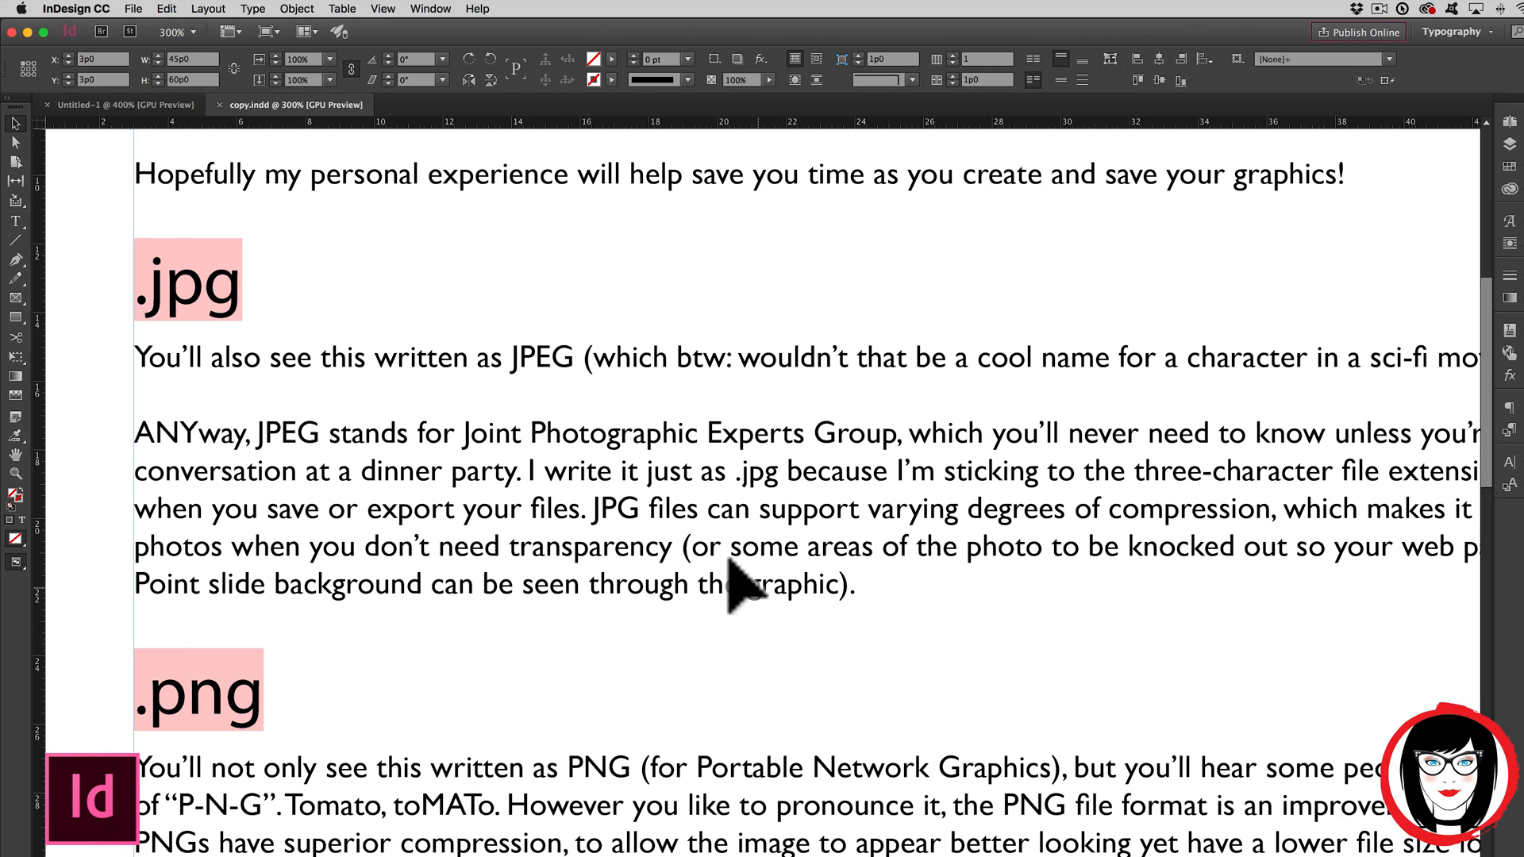
{"action": "mouse_move", "coordinate": [714, 486]}
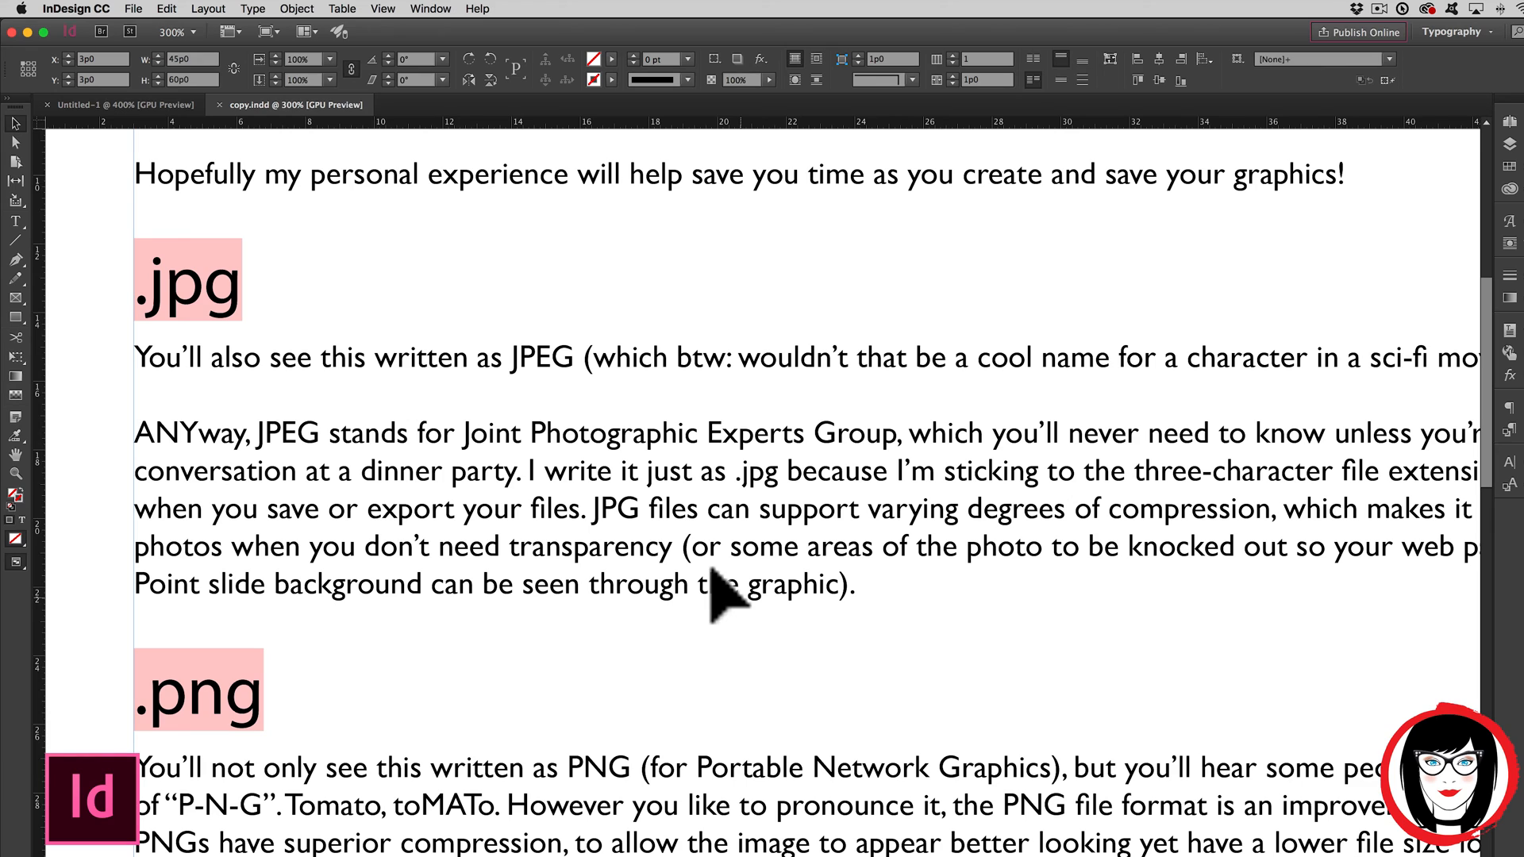
{"action": "mouse_move", "coordinate": [768, 432]}
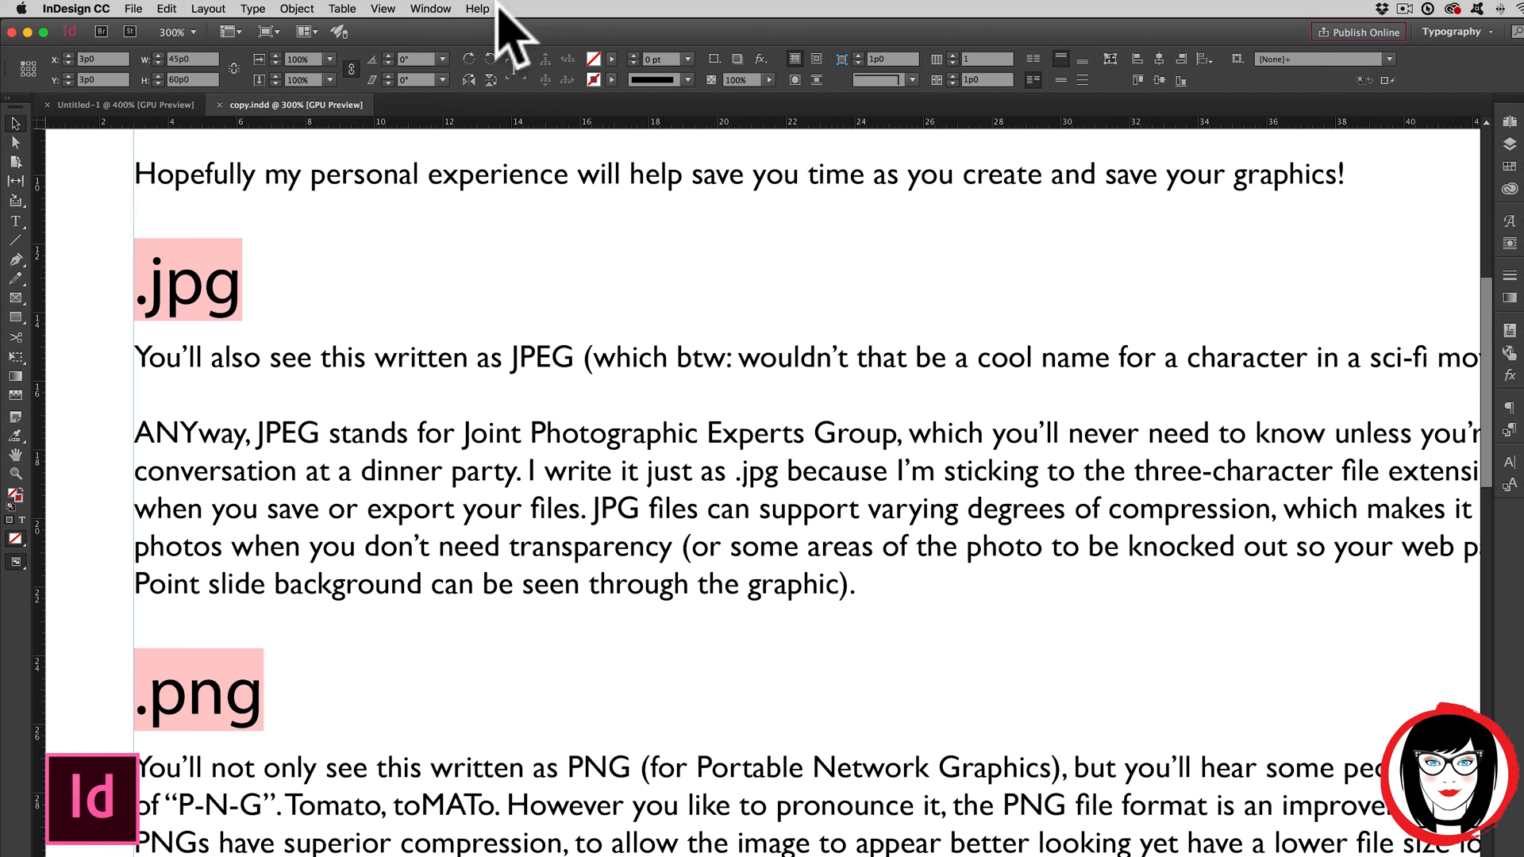
Step: Reopen the Find Font window from the Type menu
{"action": "left_click", "coordinate": [252, 9]}
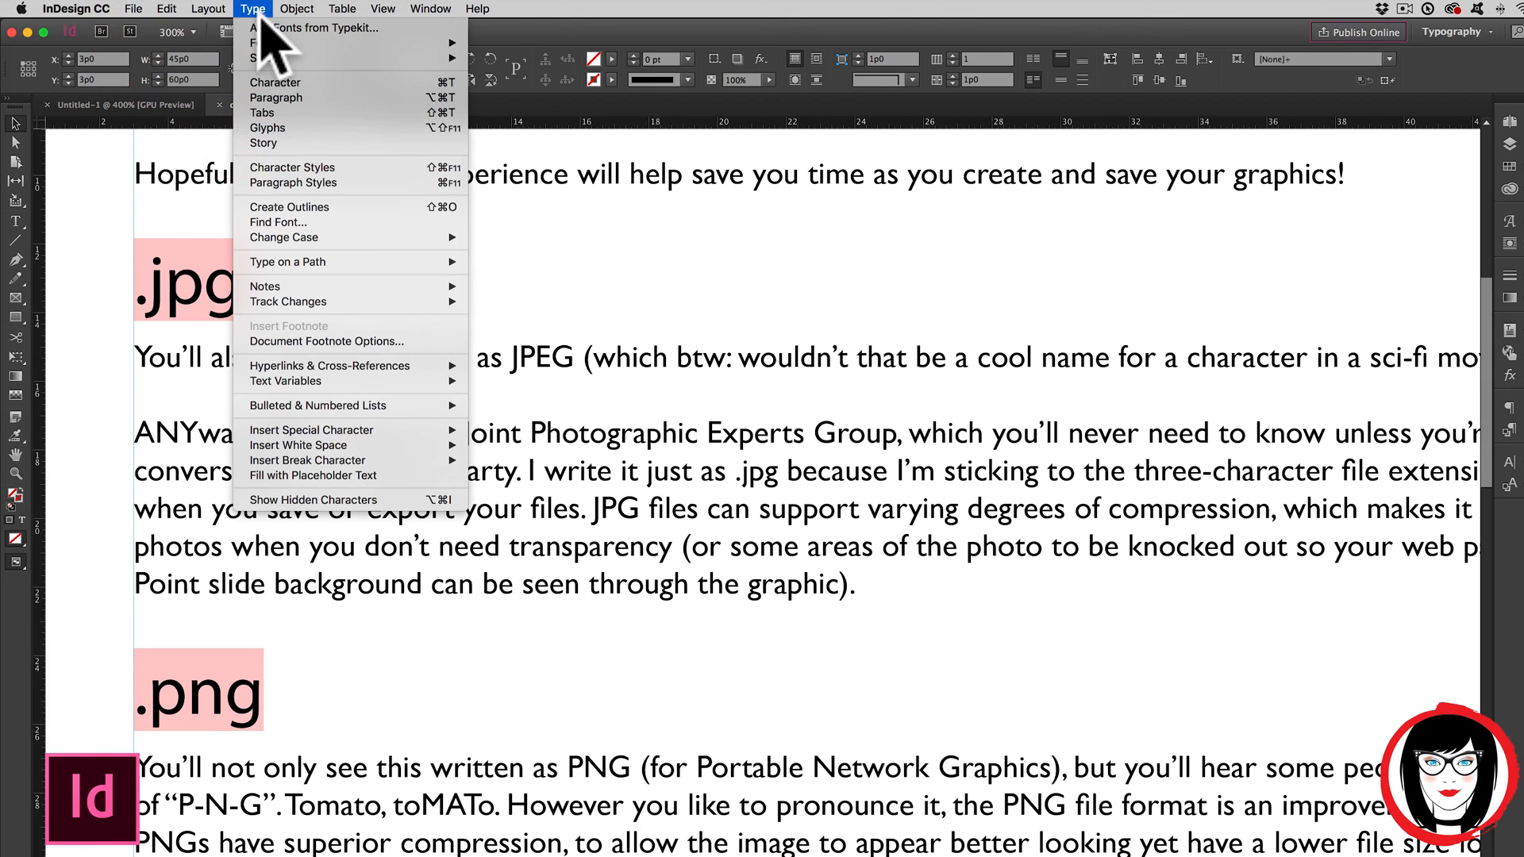
{"action": "mouse_move", "coordinate": [320, 221]}
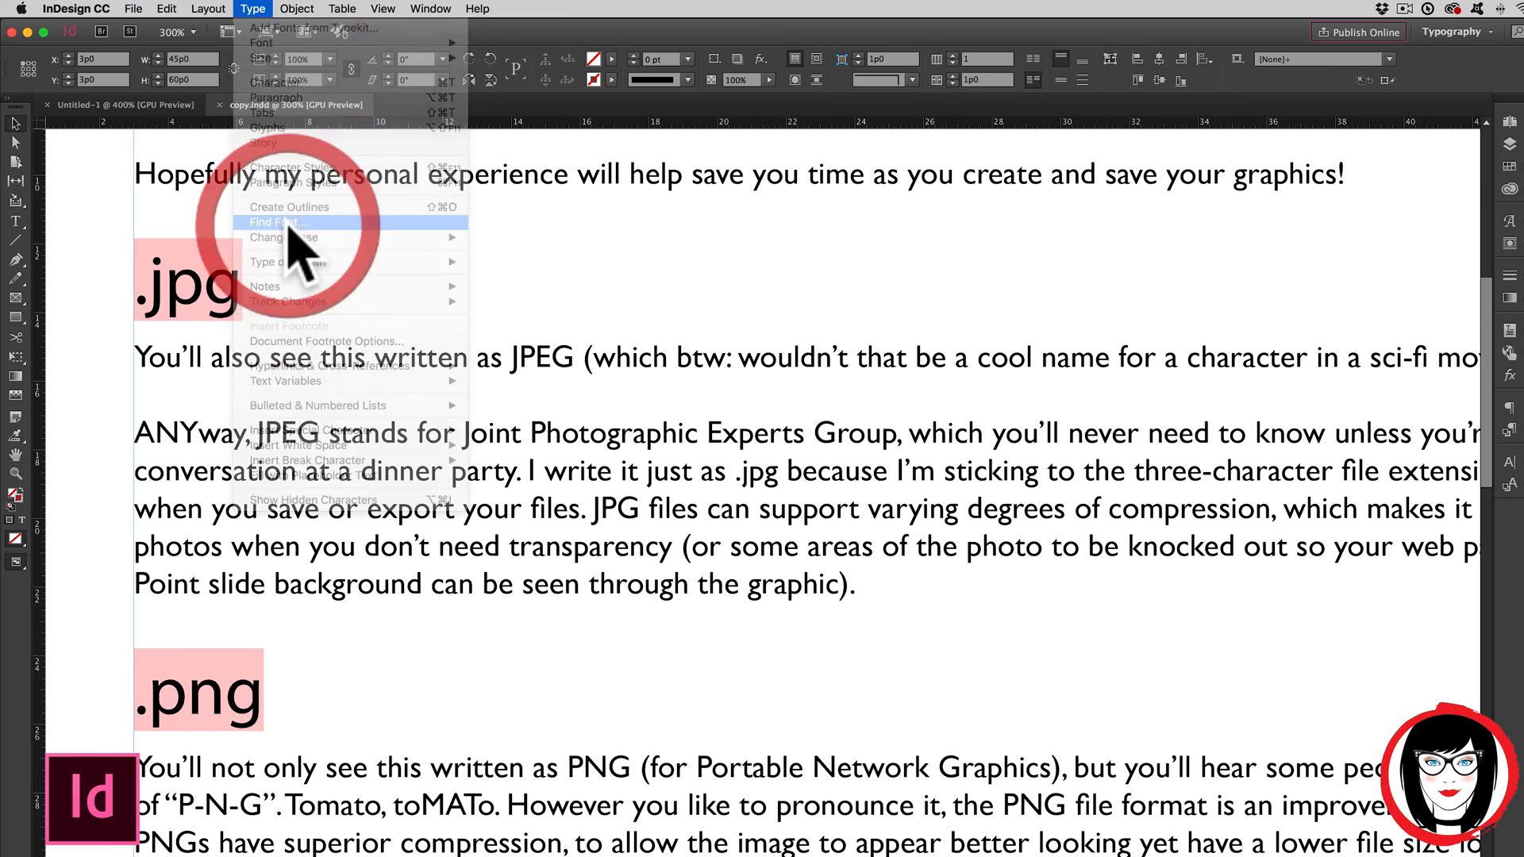
{"action": "left_click", "coordinate": [277, 222]}
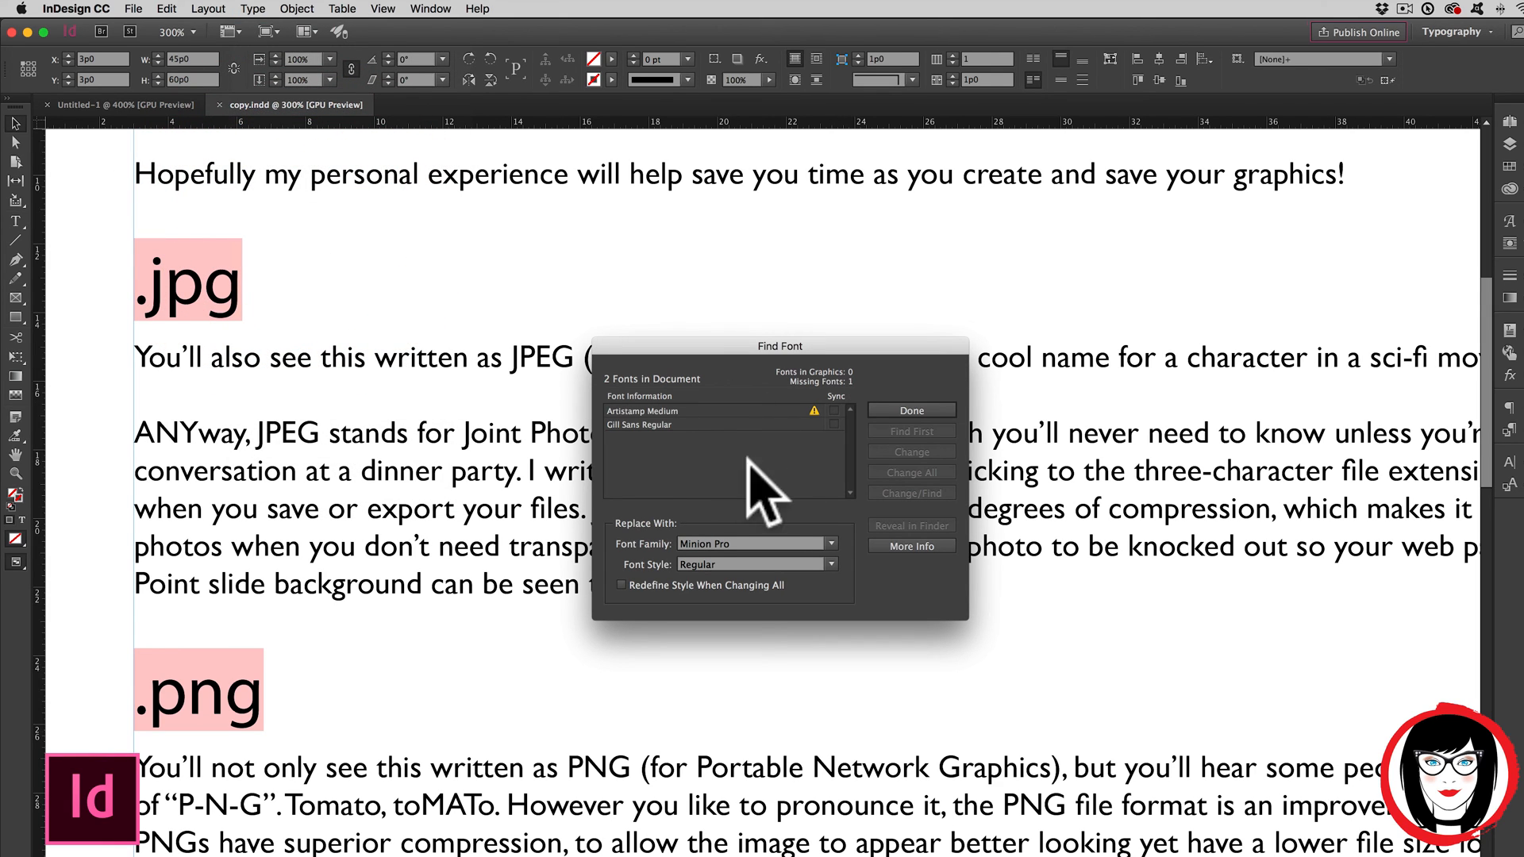
Step: Replace all Artistamp Medium text with Minion Pro Regular via Change All
{"action": "left_click", "coordinate": [642, 411]}
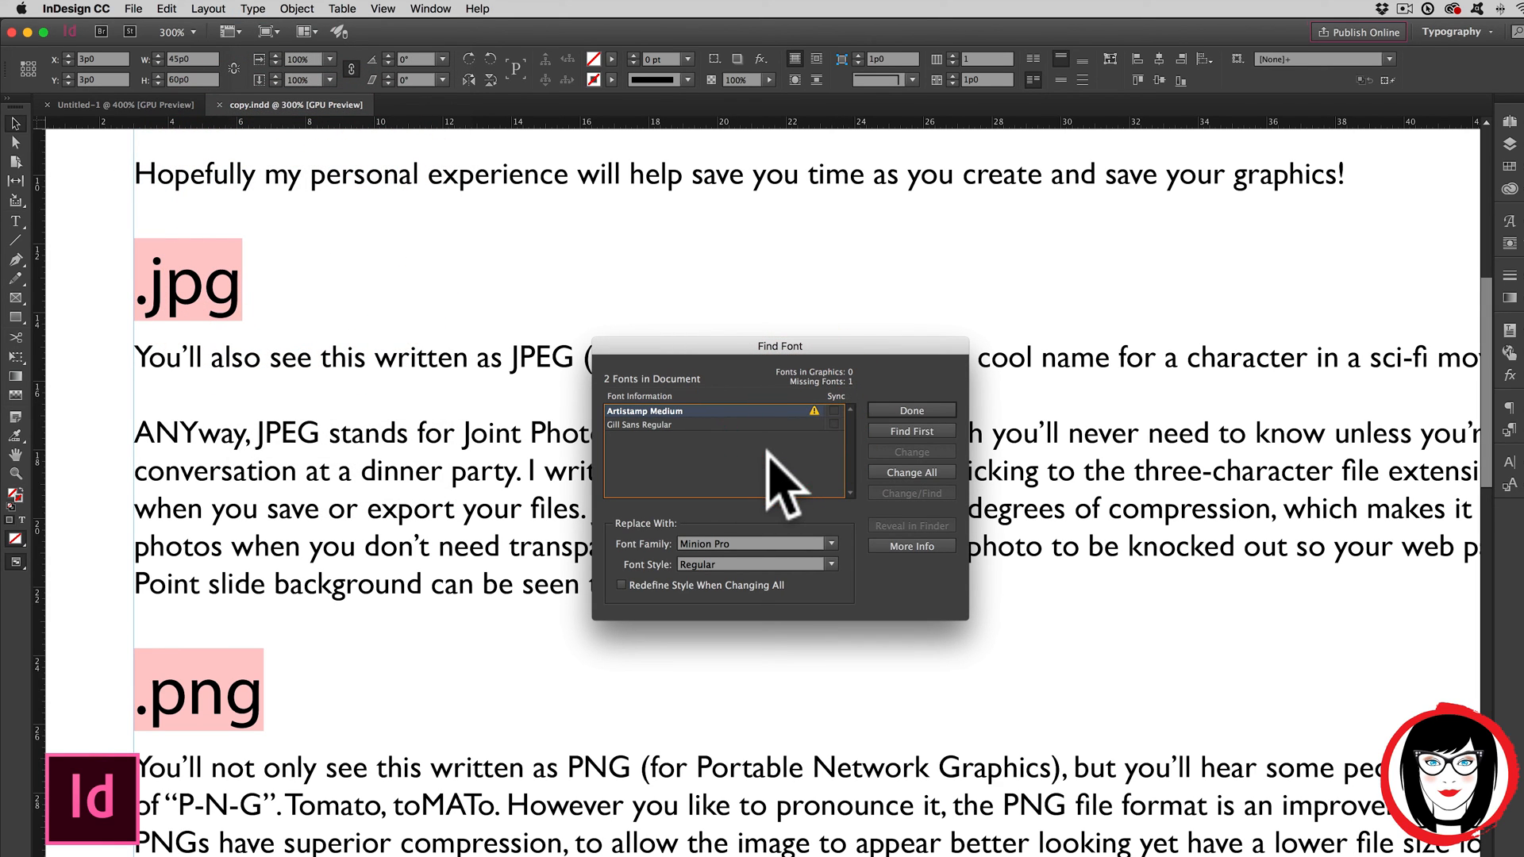
{"action": "mouse_move", "coordinate": [811, 389]}
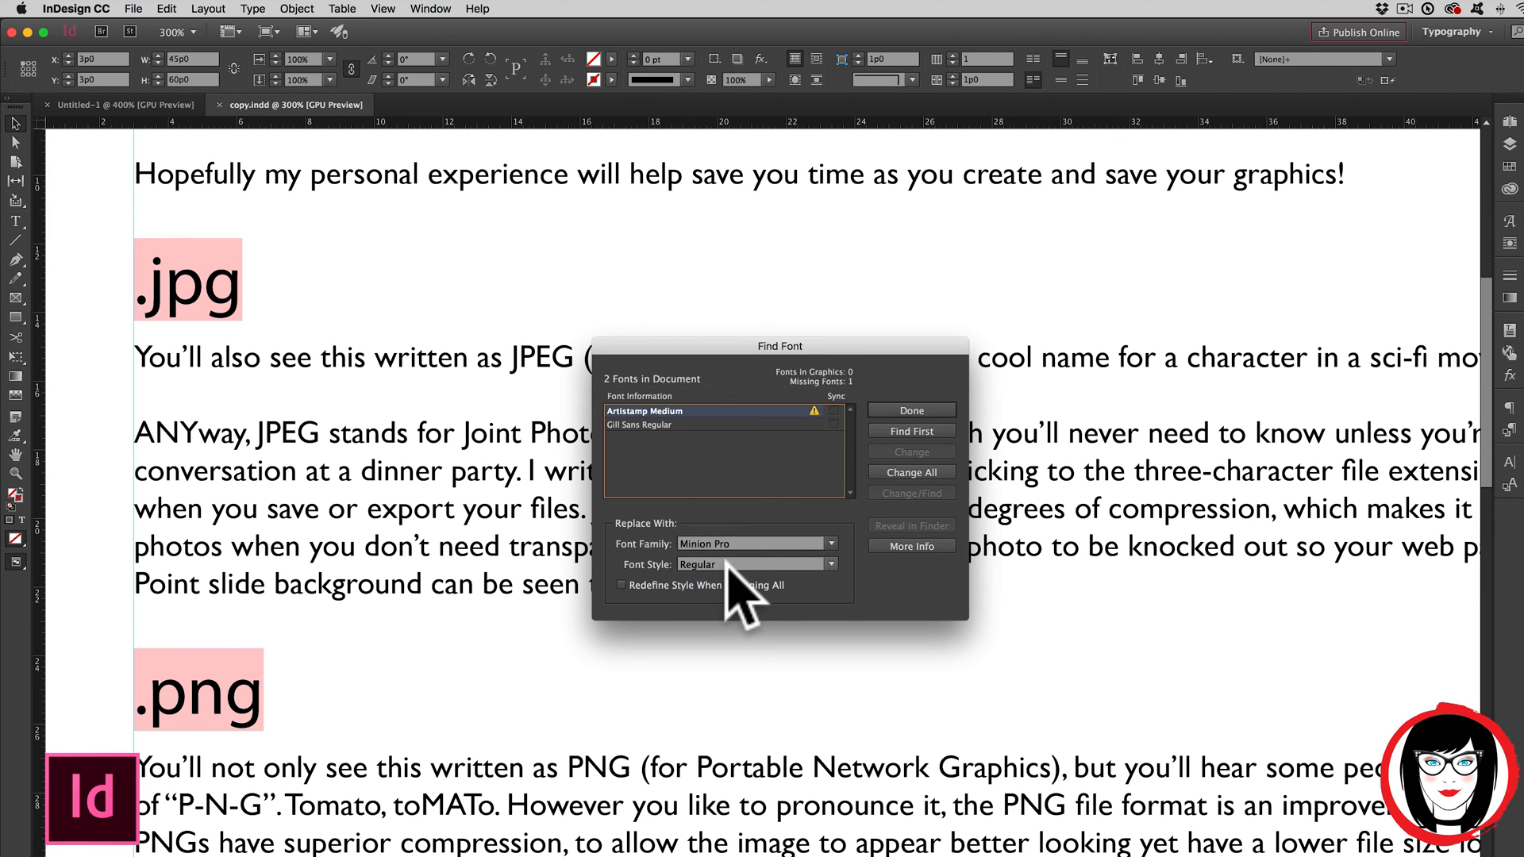
{"action": "left_click", "coordinate": [829, 543]}
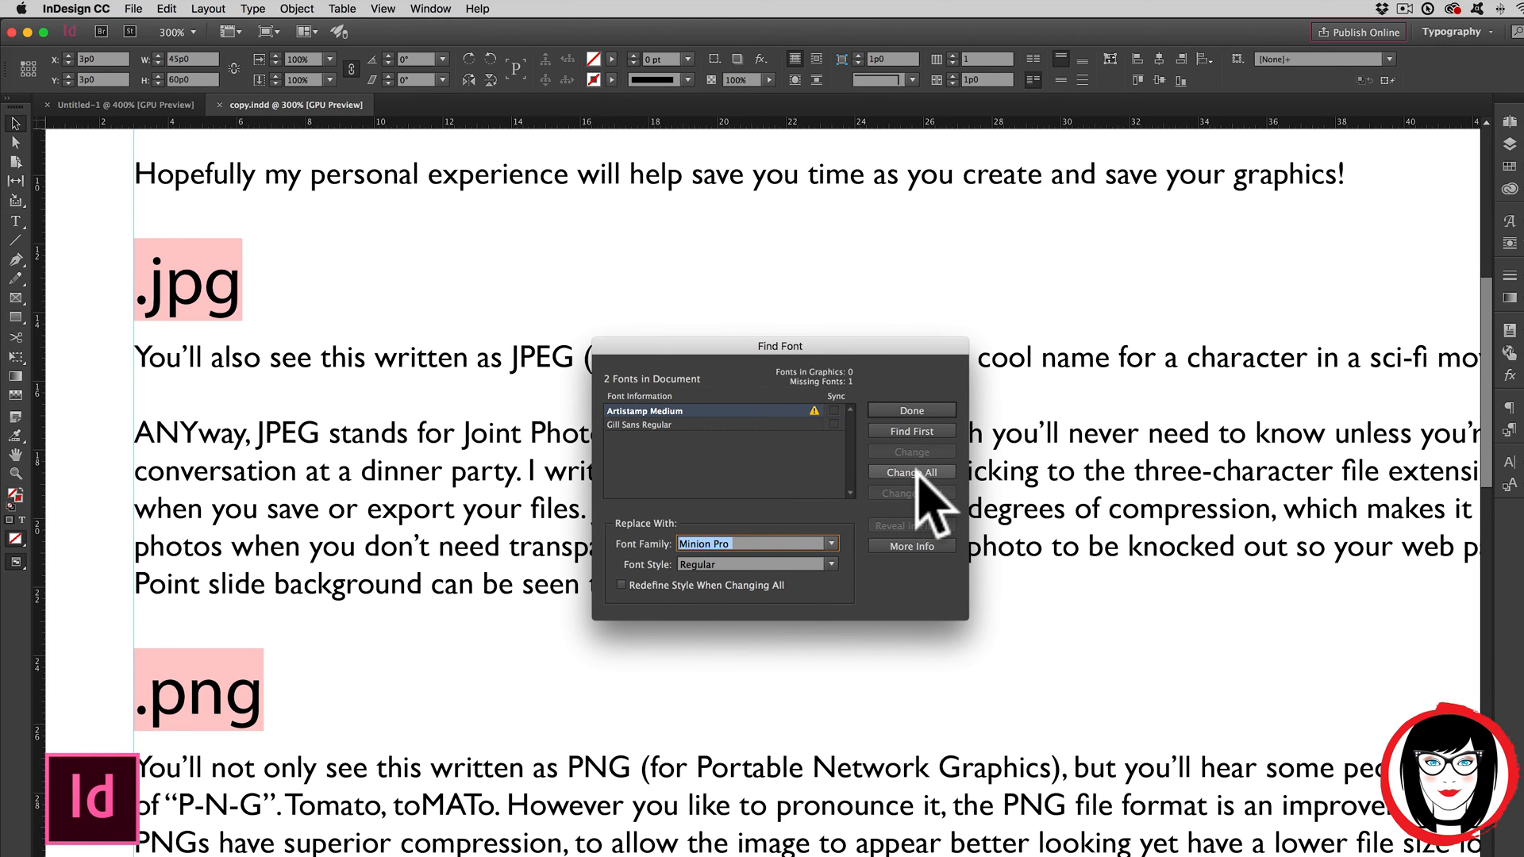
{"action": "left_click", "coordinate": [909, 472]}
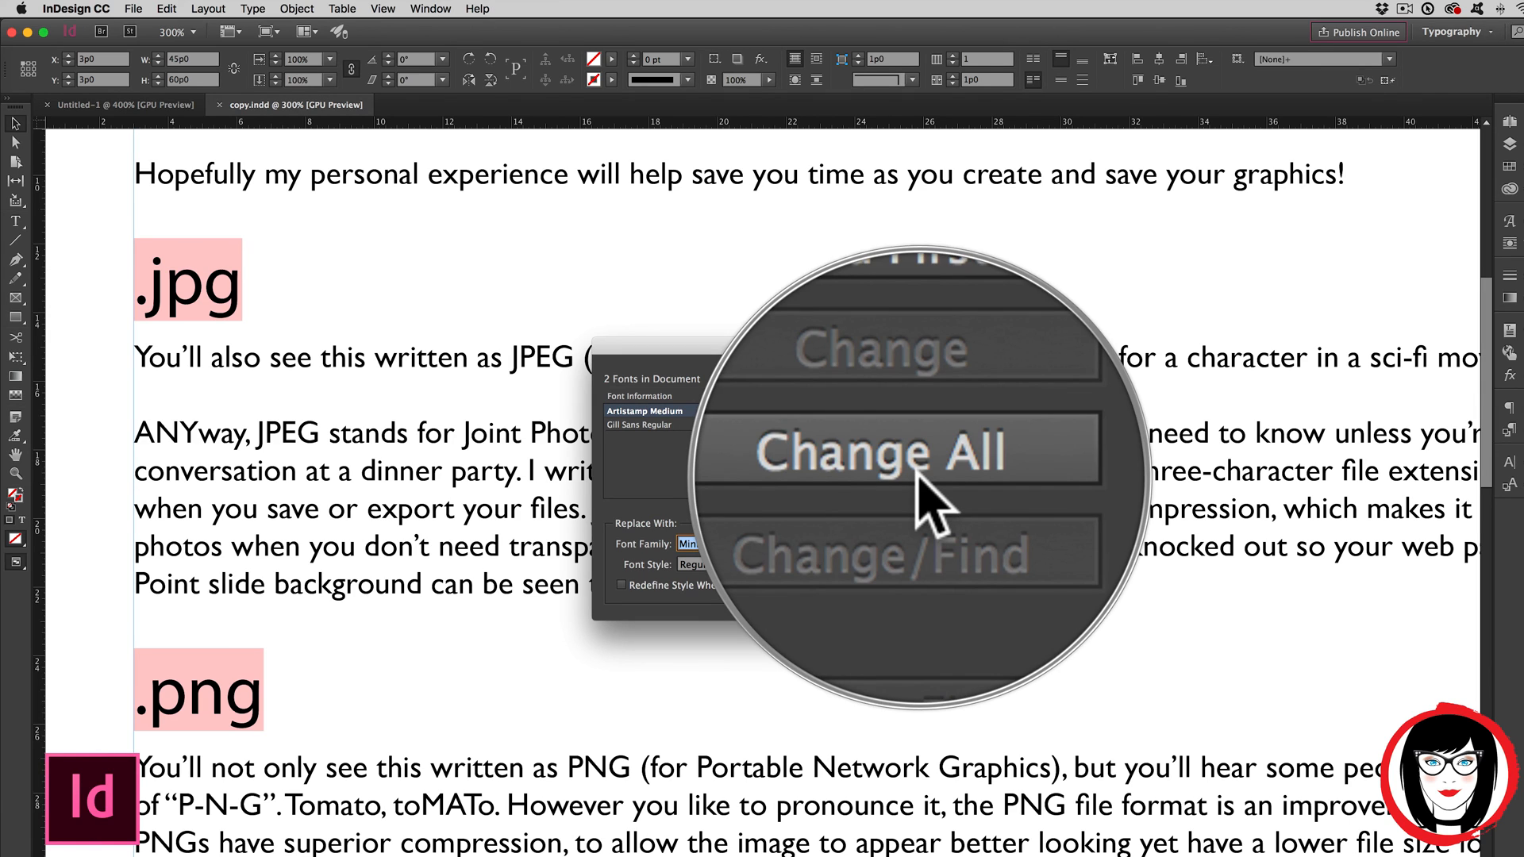
{"action": "left_click", "coordinate": [903, 453]}
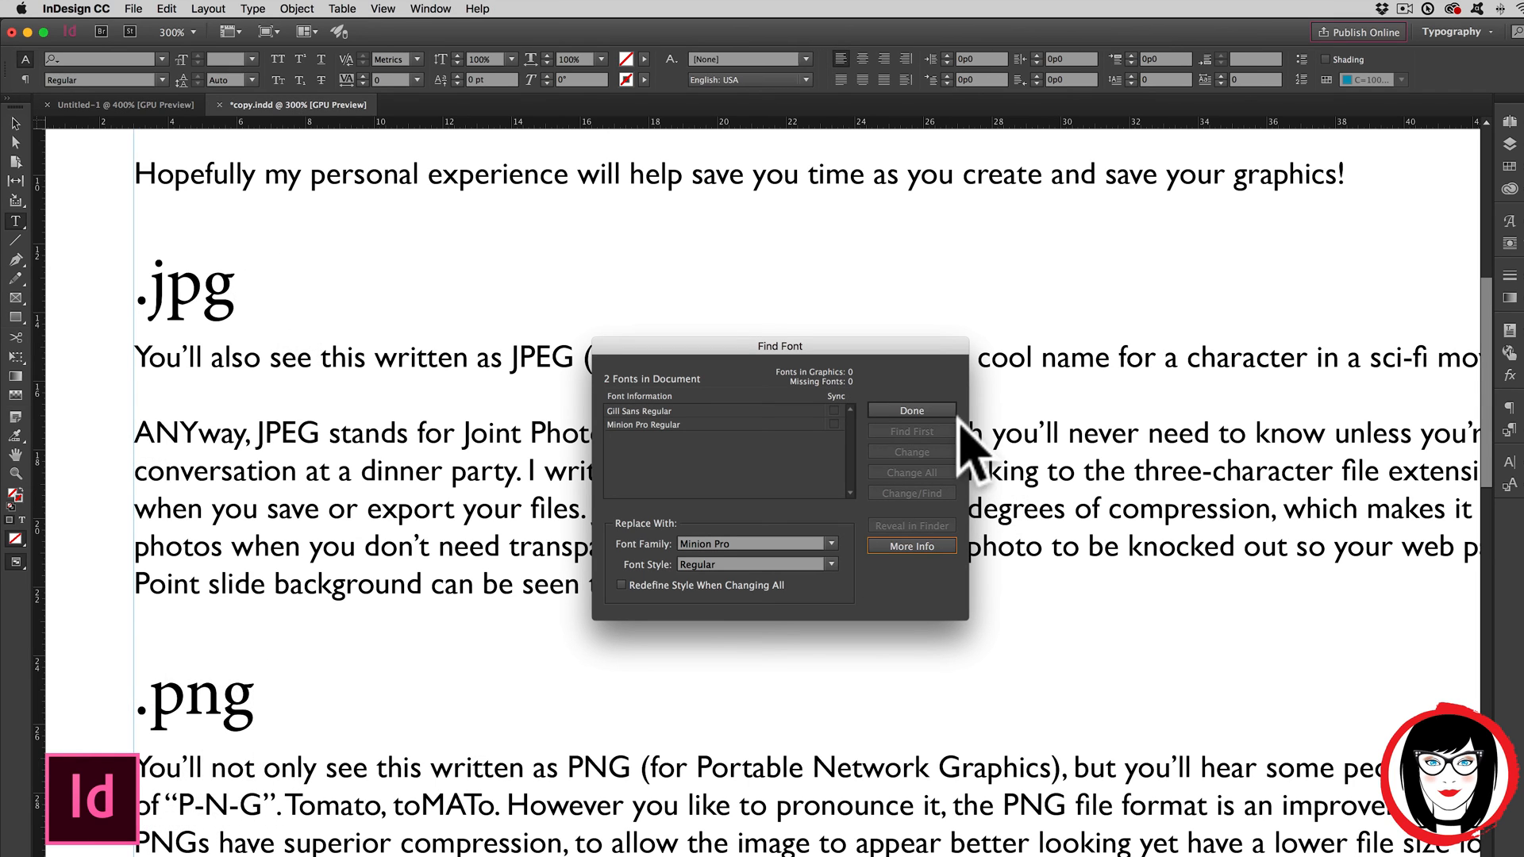
Step: Close Find Font with Done and place the cursor in the body text
{"action": "left_click", "coordinate": [909, 410]}
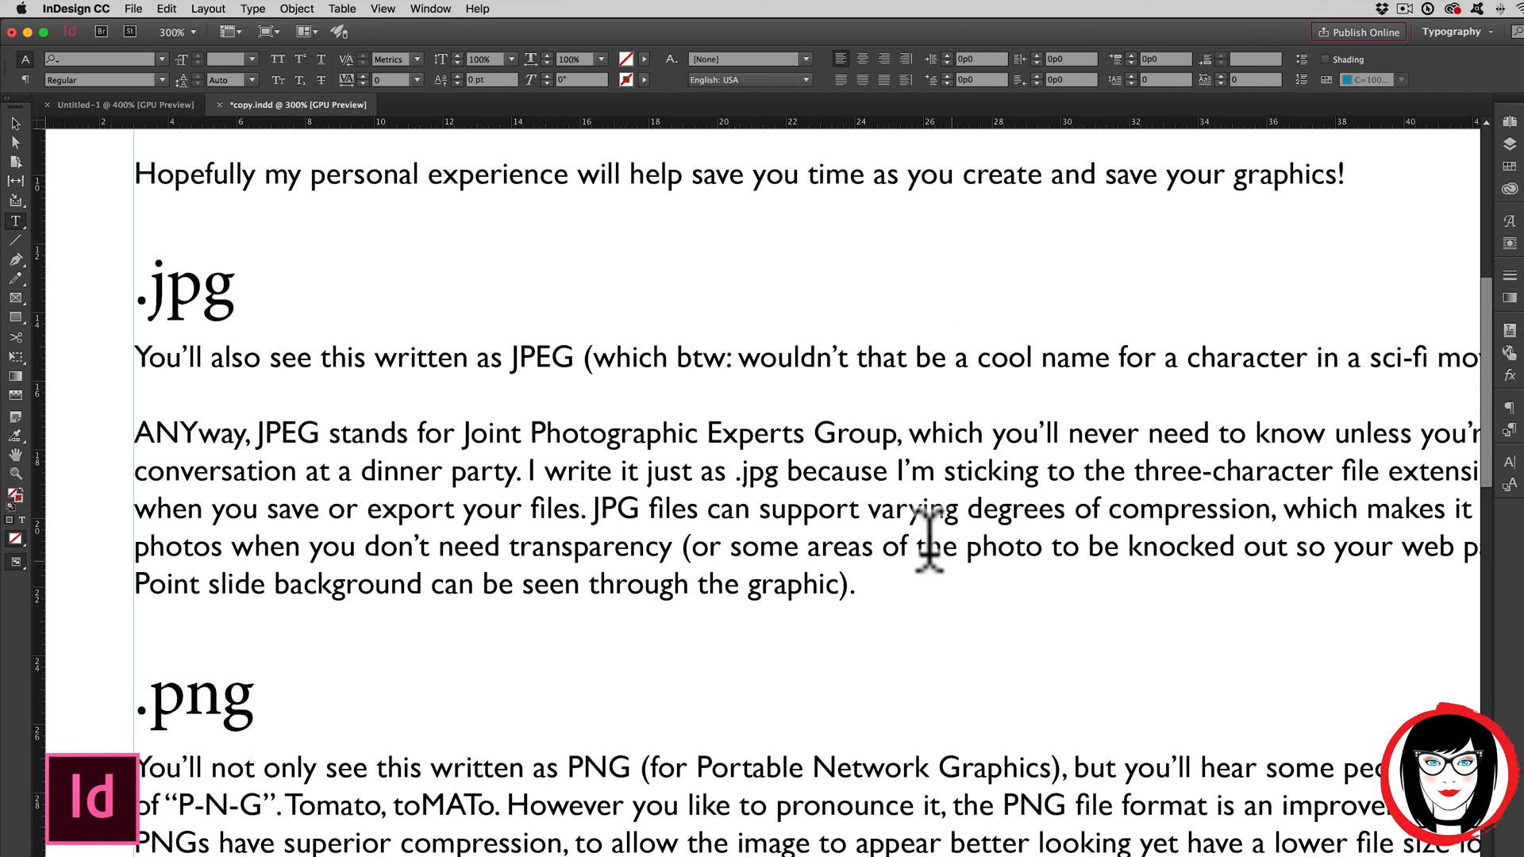
{"action": "left_click", "coordinate": [894, 472]}
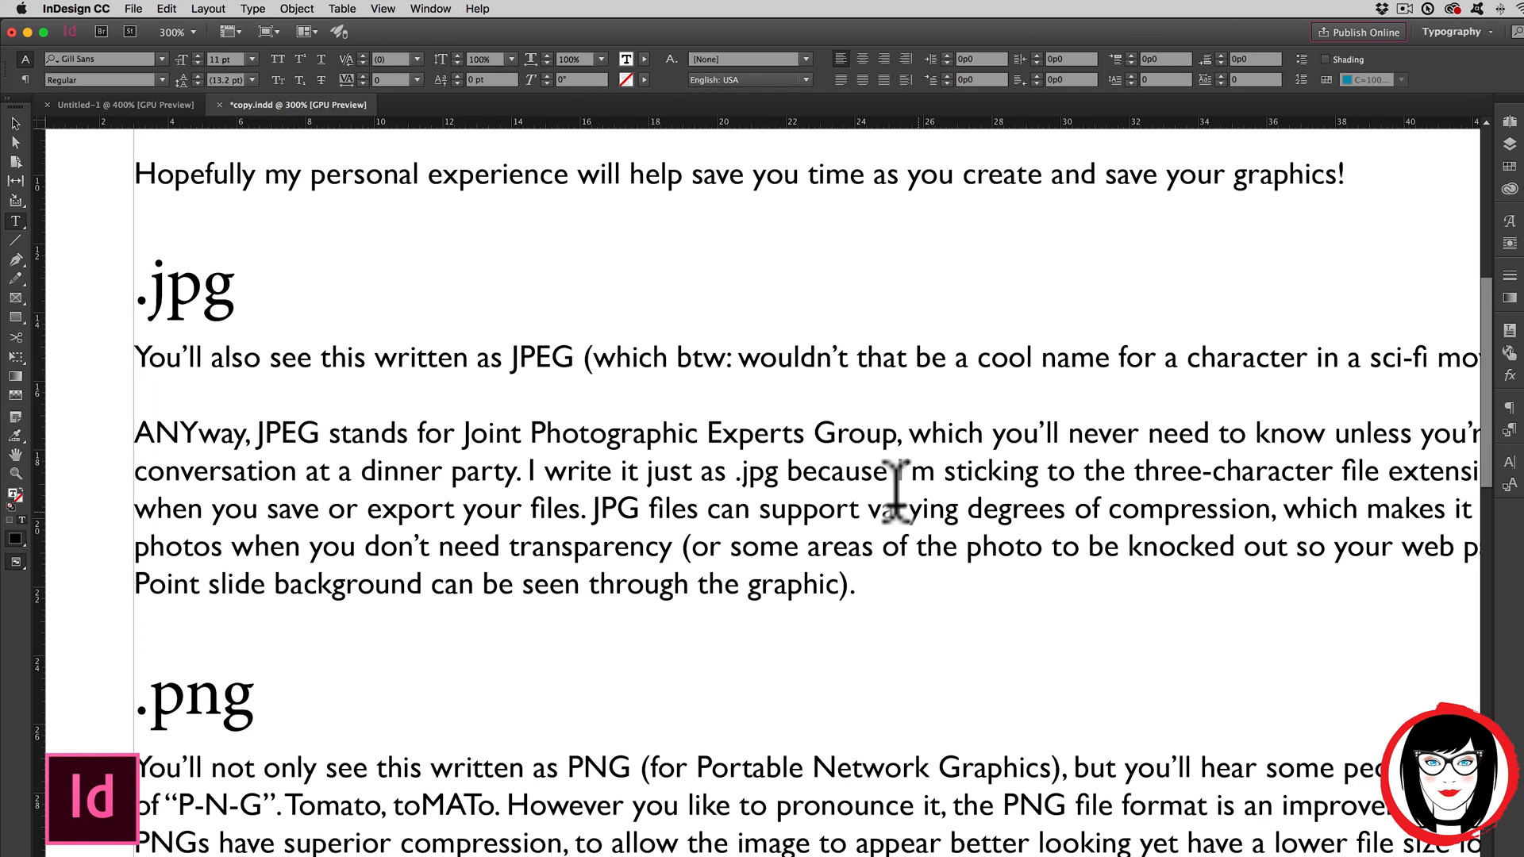
{"action": "left_click", "coordinate": [957, 545]}
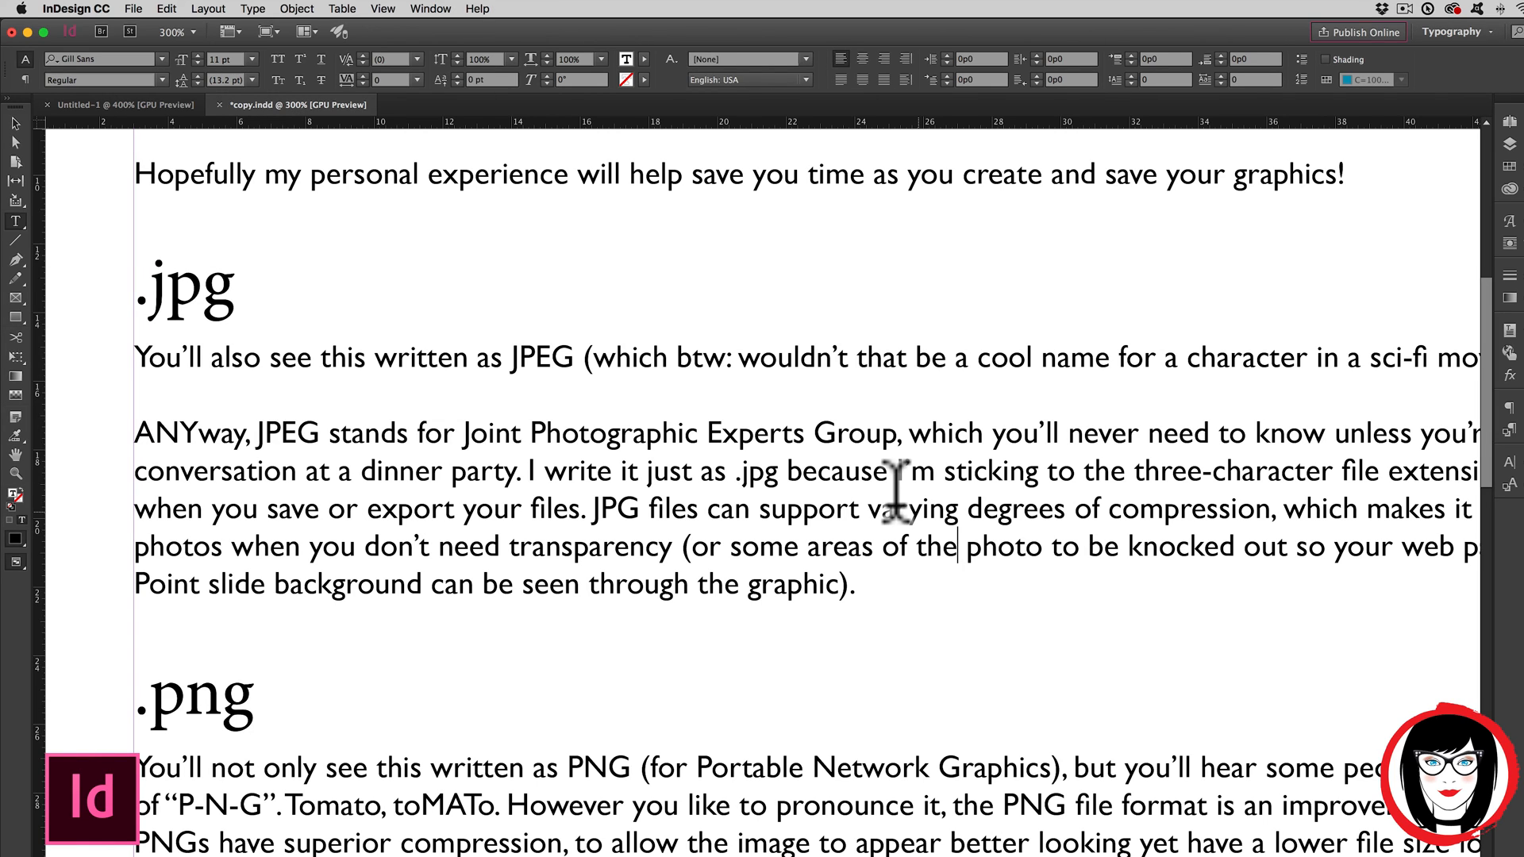